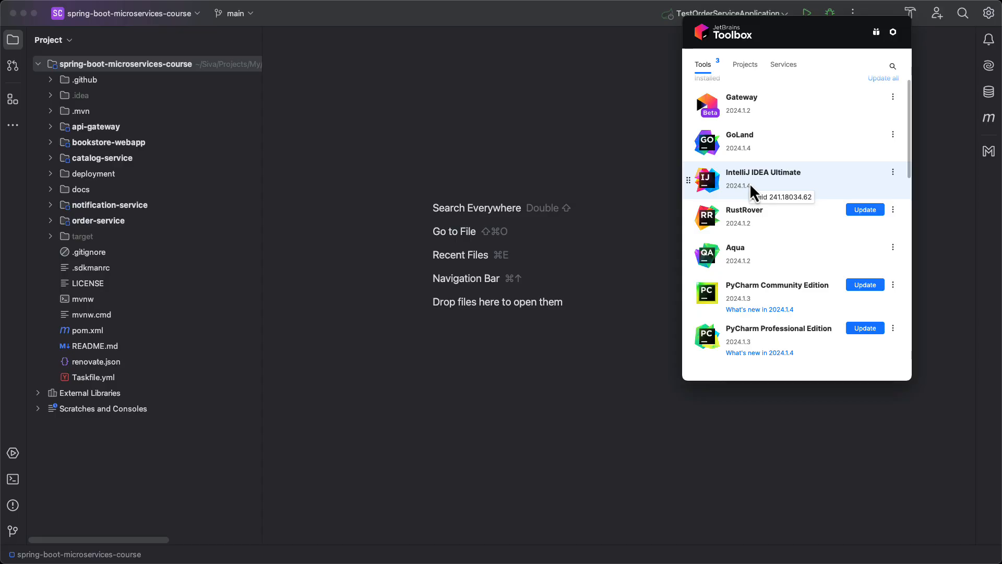
{"action": "mouse_move", "coordinate": [787, 188]}
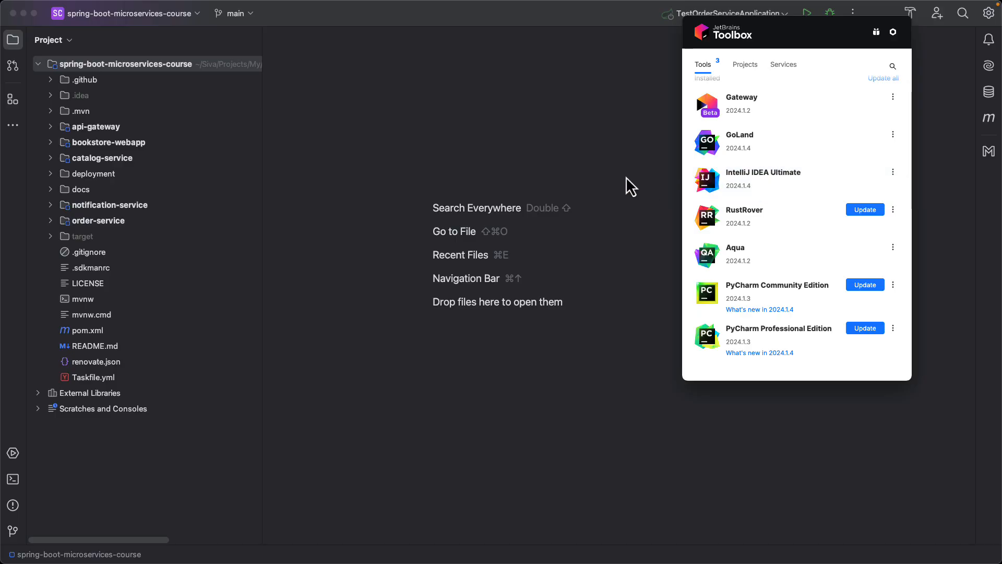
{"action": "mouse_move", "coordinate": [452, 165]}
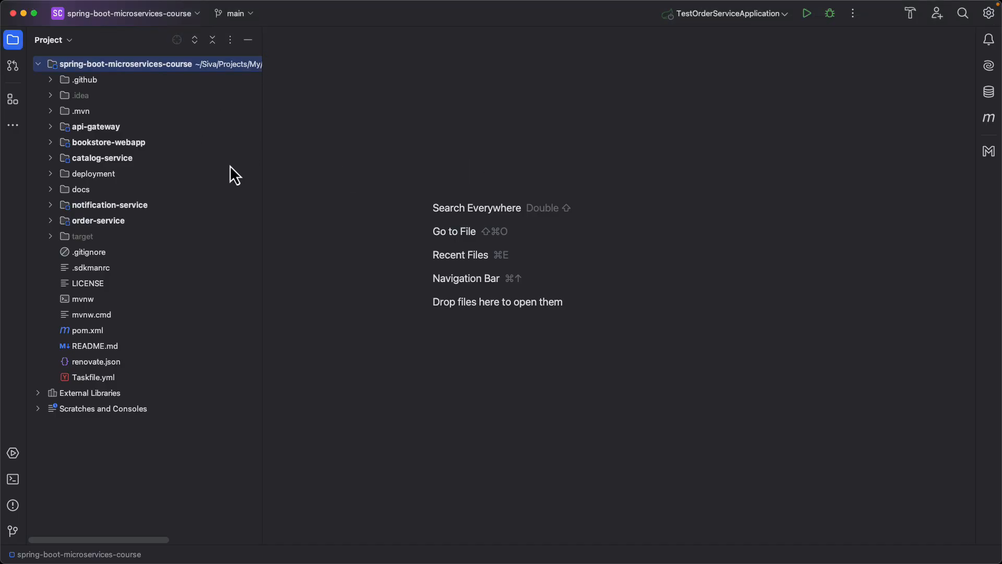
{"action": "mouse_move", "coordinate": [556, 199]}
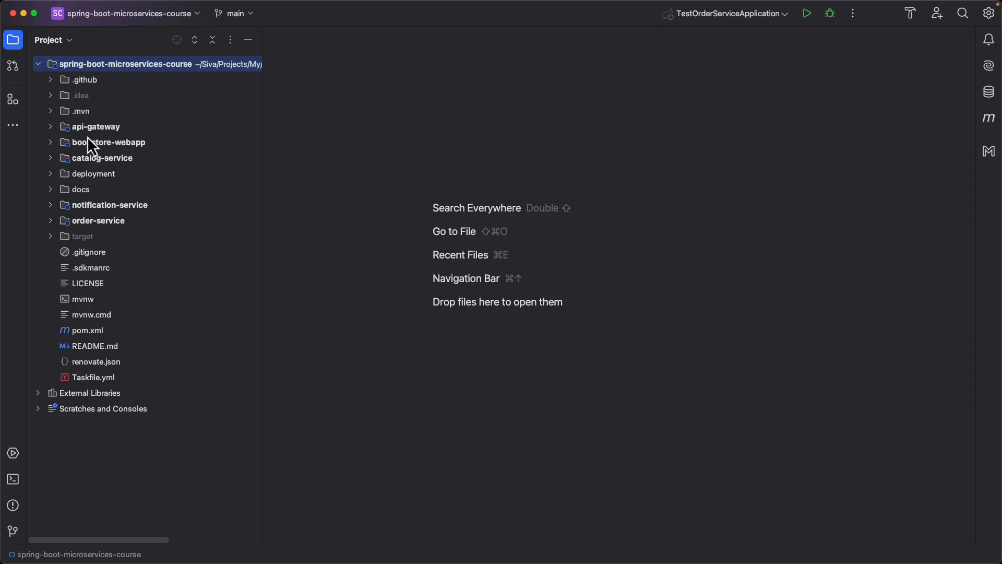
{"action": "mouse_move", "coordinate": [92, 213]}
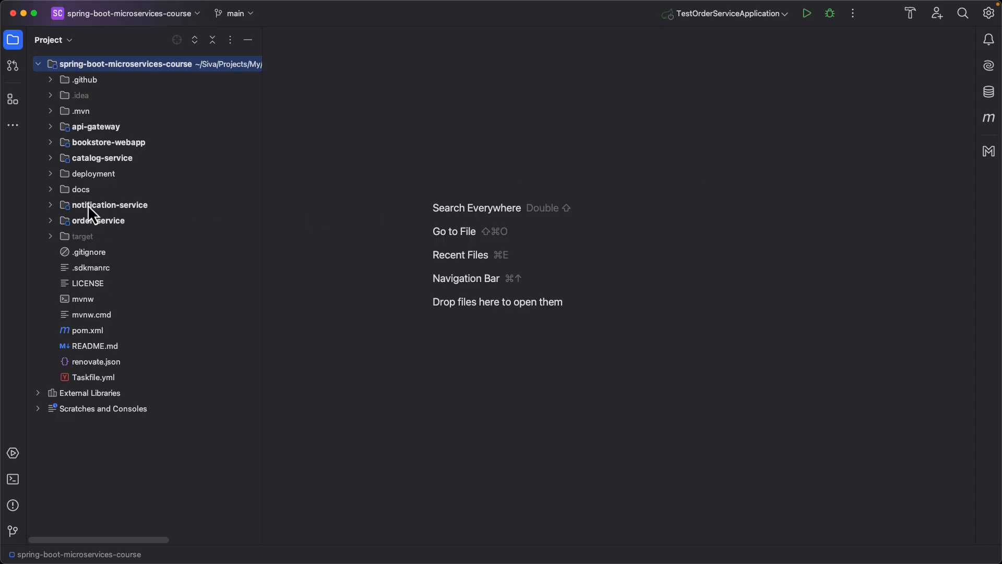
{"action": "mouse_move", "coordinate": [95, 226]}
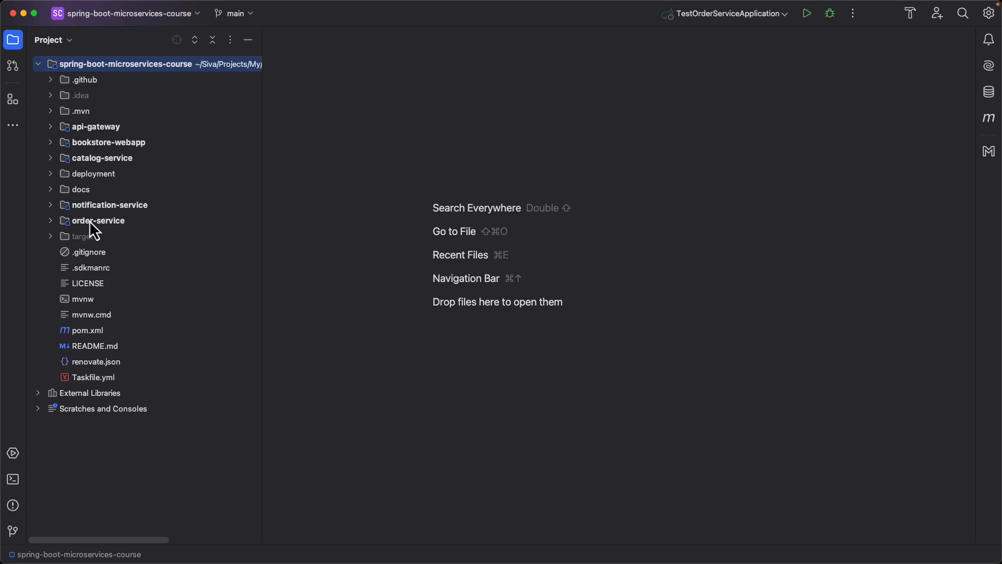
{"action": "mouse_move", "coordinate": [103, 254]}
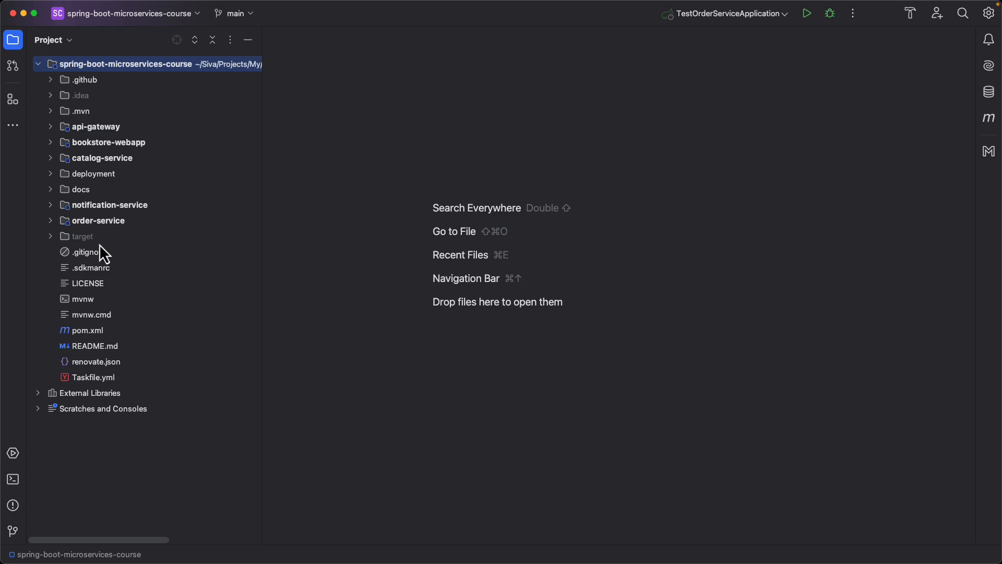
{"action": "mouse_move", "coordinate": [104, 261]}
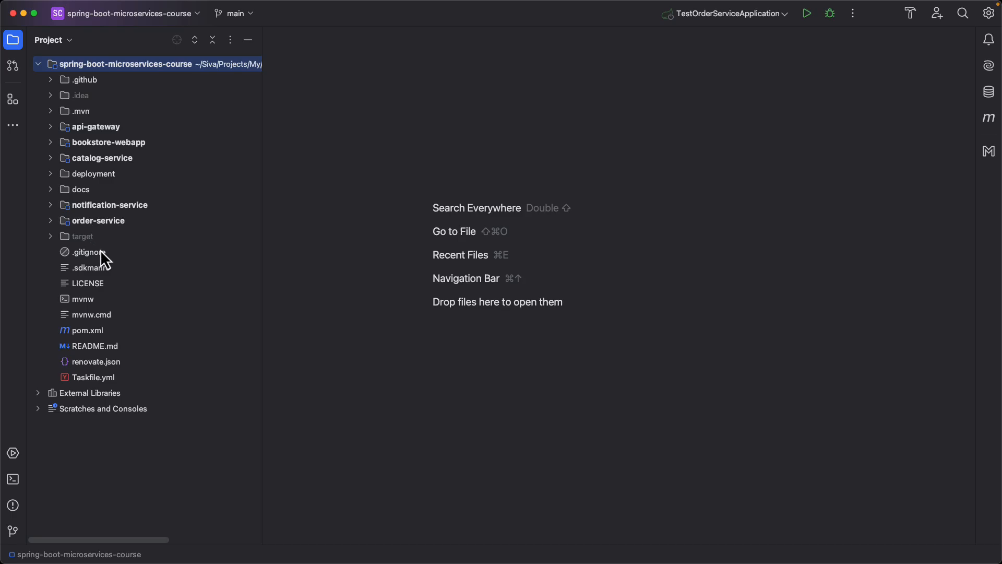
Enable the installed Atom Material Icons plugin from the Installed plugins list.
{"action": "left_click", "coordinate": [986, 12]}
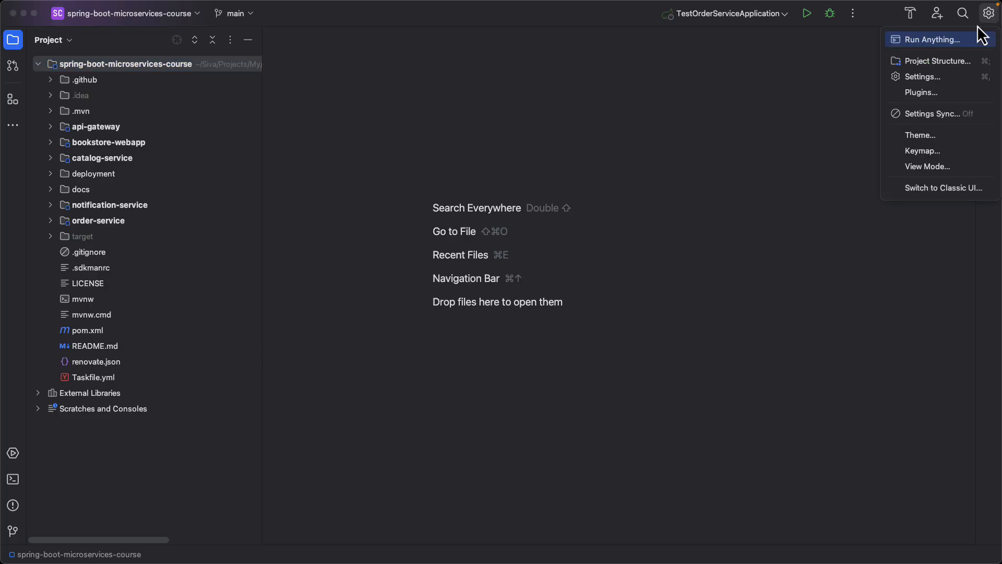
{"action": "left_click", "coordinate": [922, 92]}
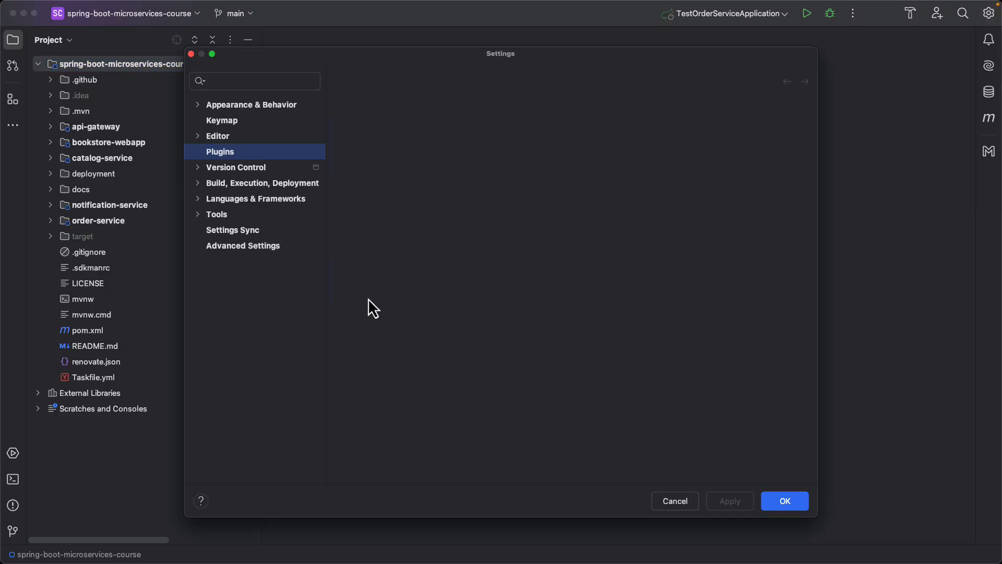
{"action": "left_click", "coordinate": [219, 151]}
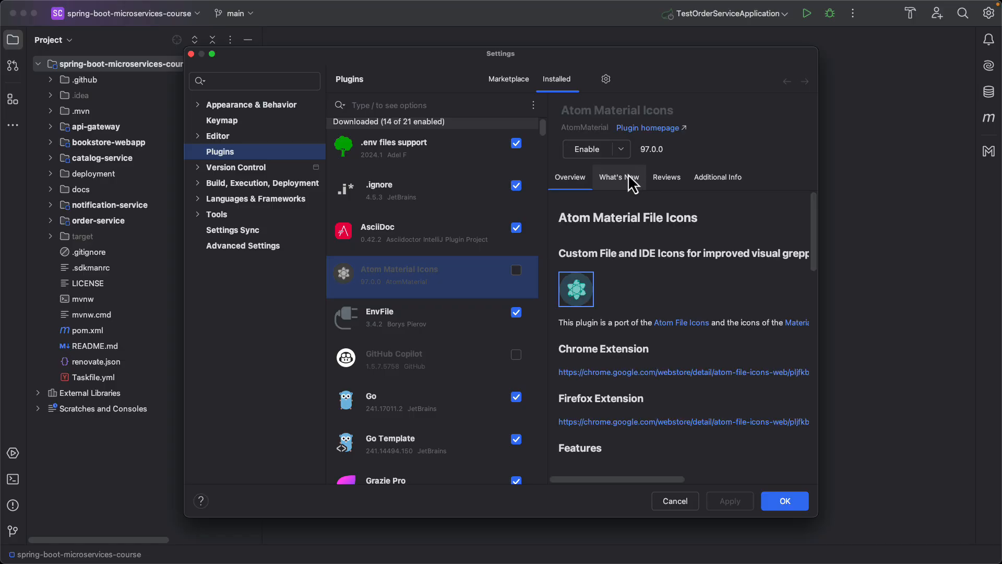
{"action": "left_click", "coordinate": [569, 177]}
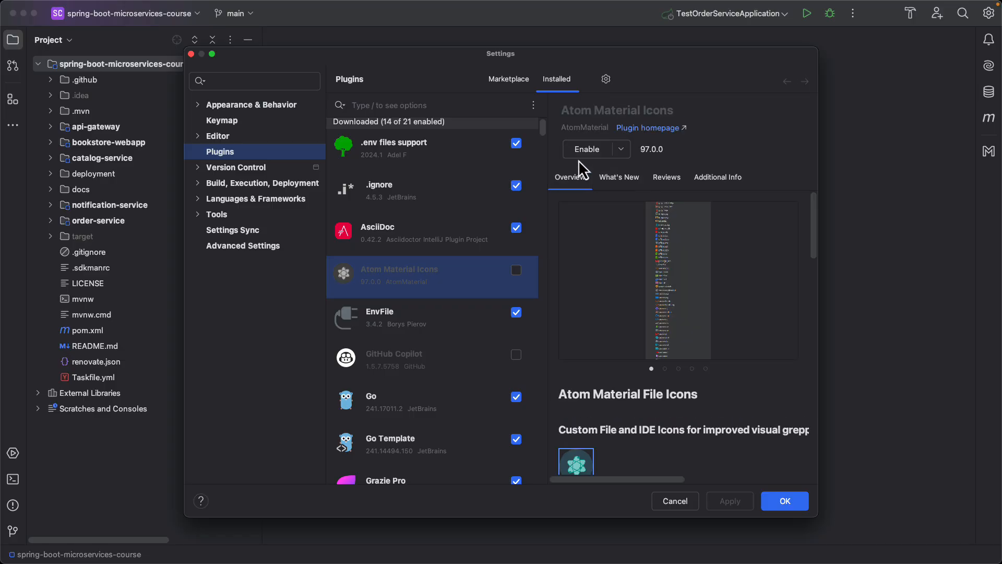
{"action": "left_click", "coordinate": [516, 270]}
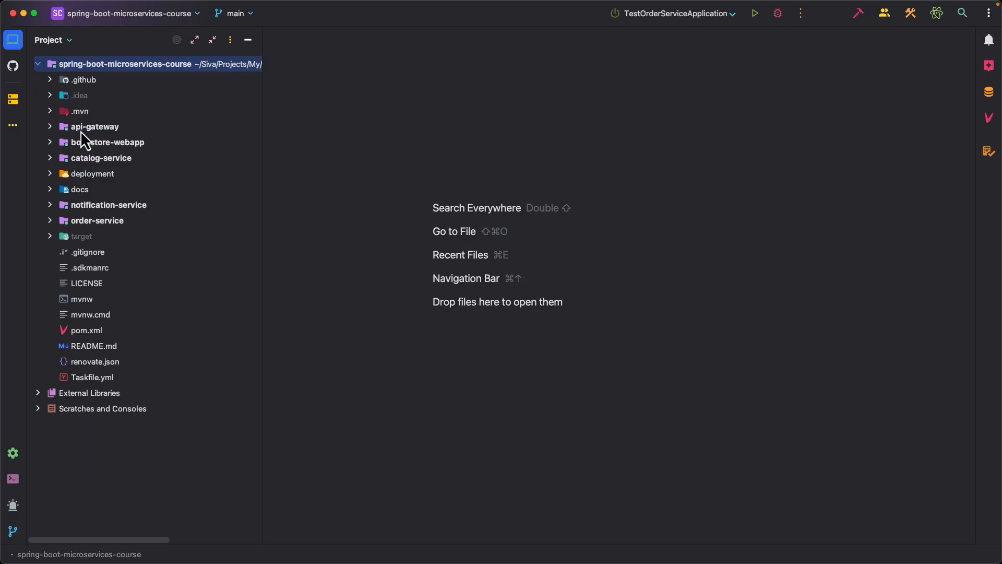
{"action": "mouse_move", "coordinate": [83, 188]}
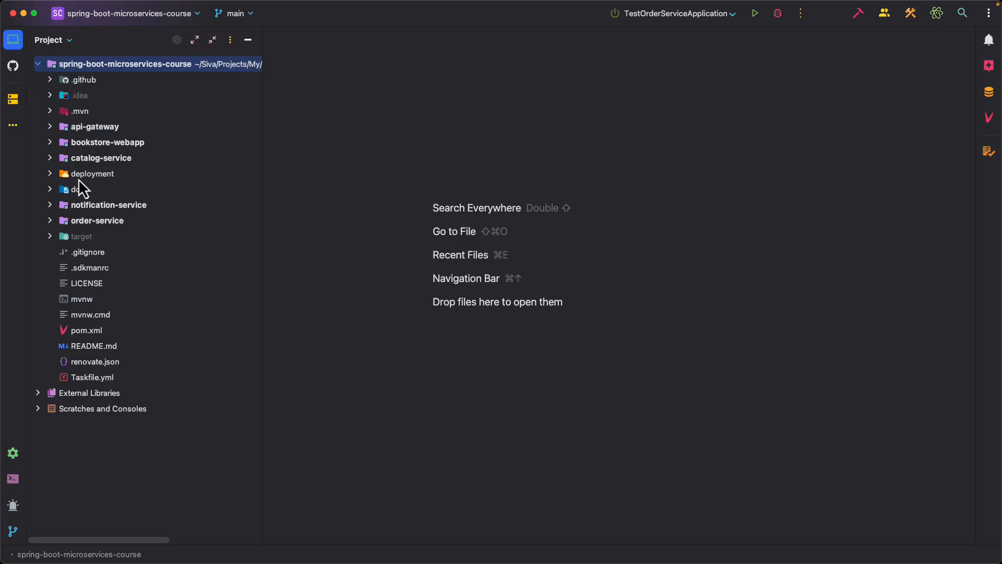
{"action": "mouse_move", "coordinate": [76, 189]}
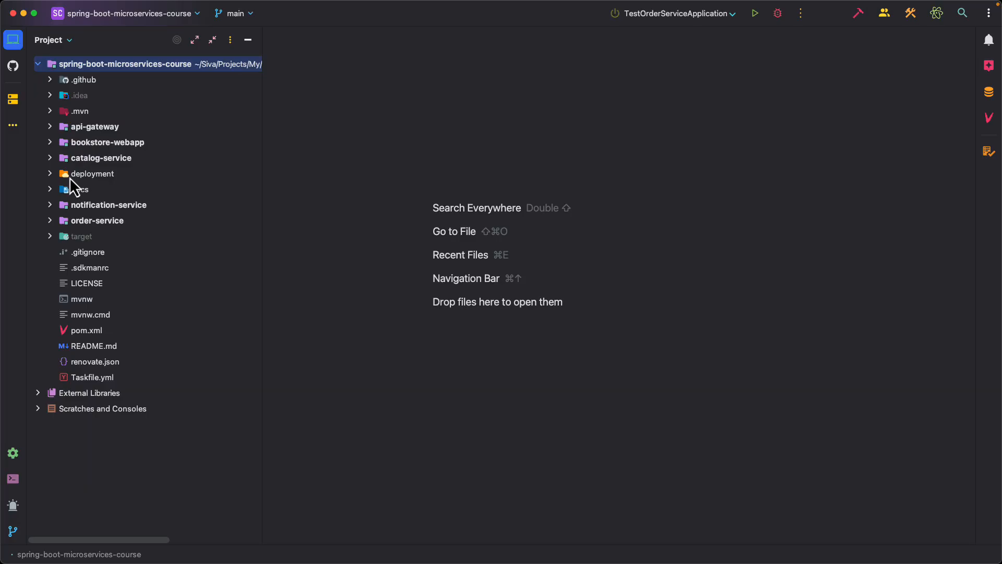
Expand the deployment folder and select pom.xml and README.md to check their new icons.
{"action": "left_click", "coordinate": [93, 173]}
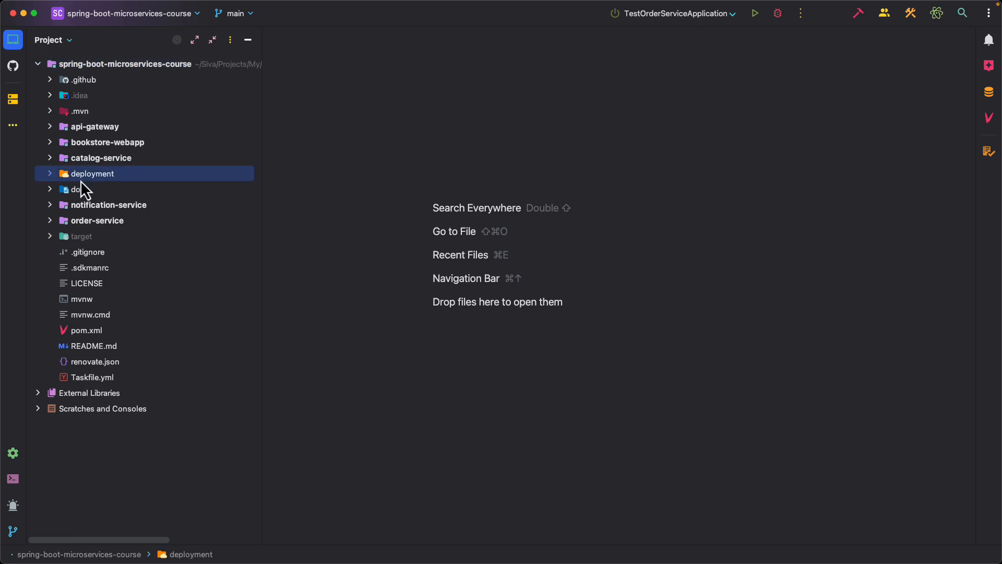
{"action": "left_click", "coordinate": [92, 174]}
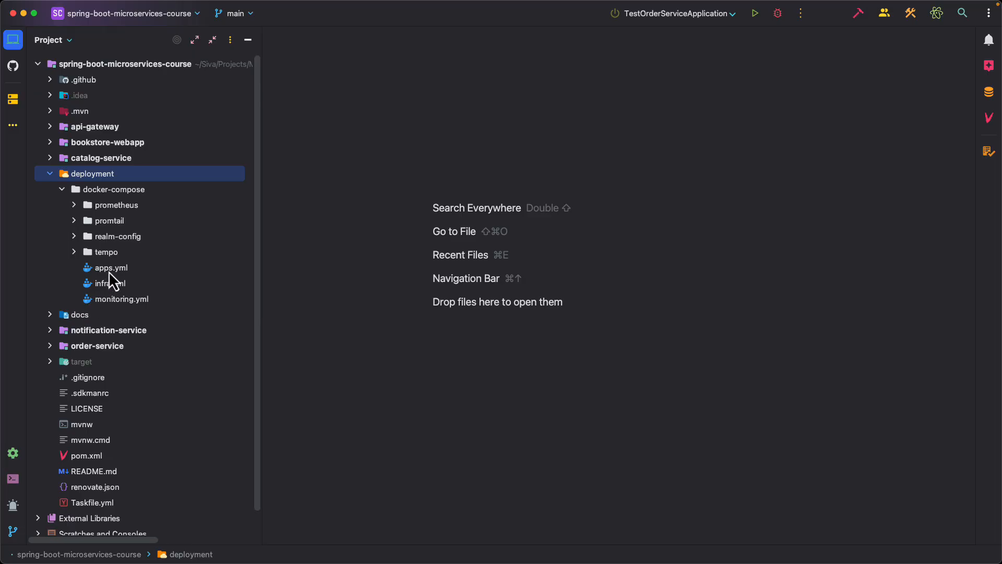
{"action": "mouse_move", "coordinate": [109, 291]}
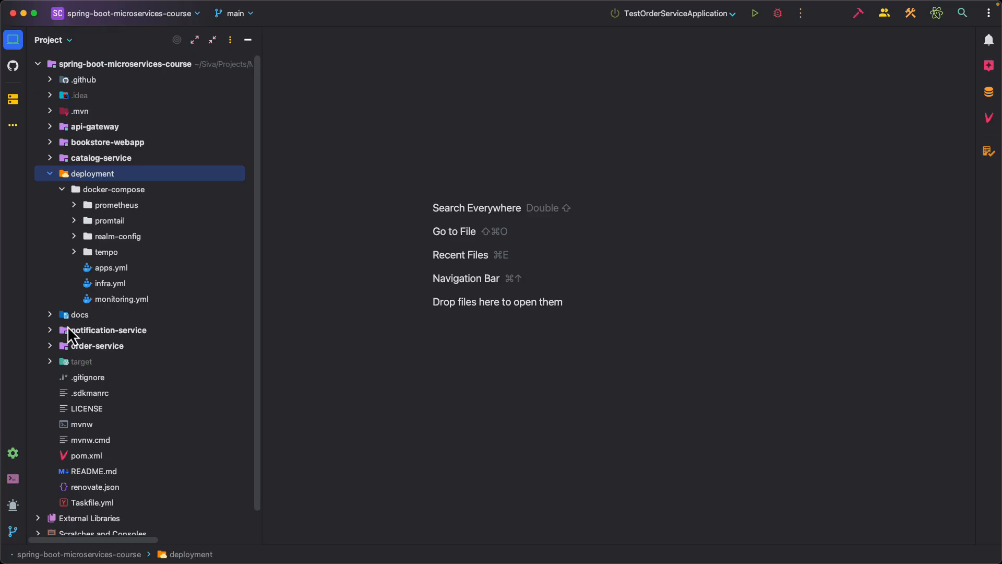
{"action": "scroll", "scroll_direction": "down", "scroll_amount": 3}
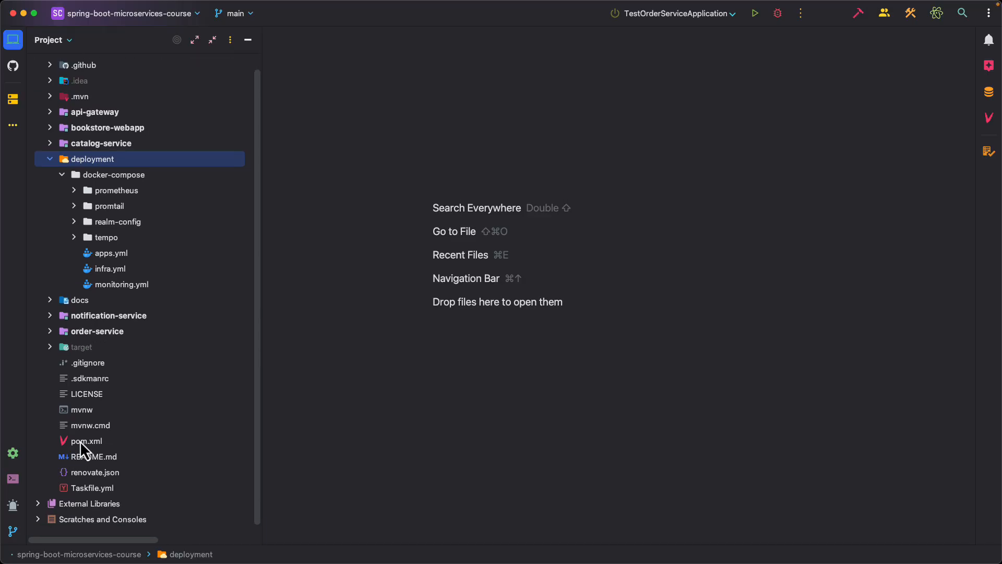
{"action": "left_click", "coordinate": [86, 441]}
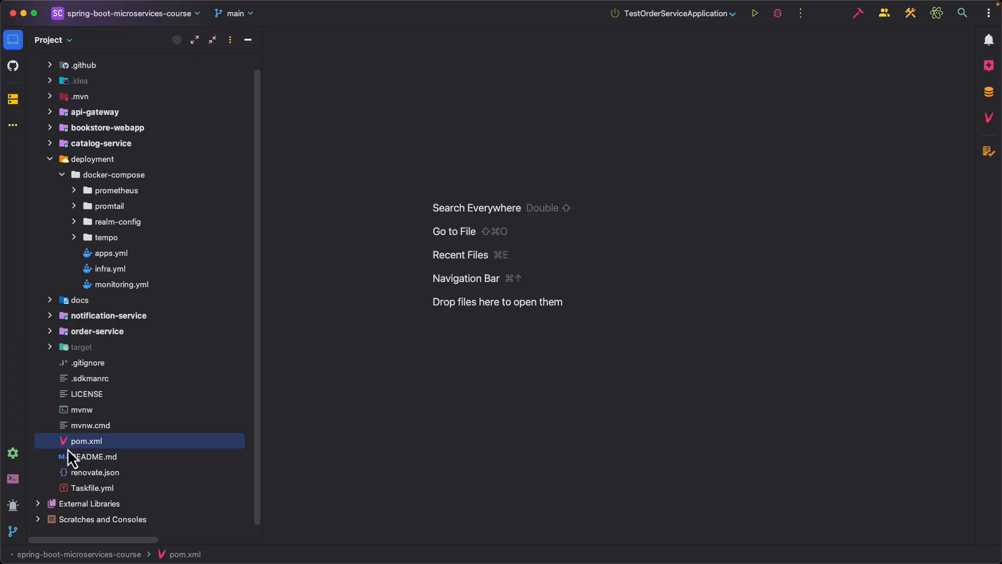
{"action": "mouse_move", "coordinate": [70, 466]}
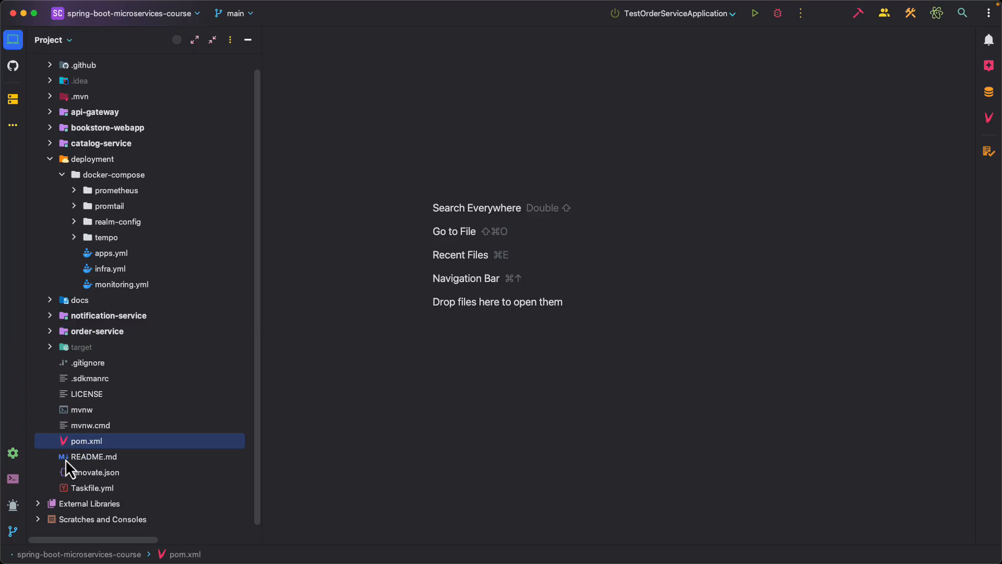
{"action": "left_click", "coordinate": [93, 456]}
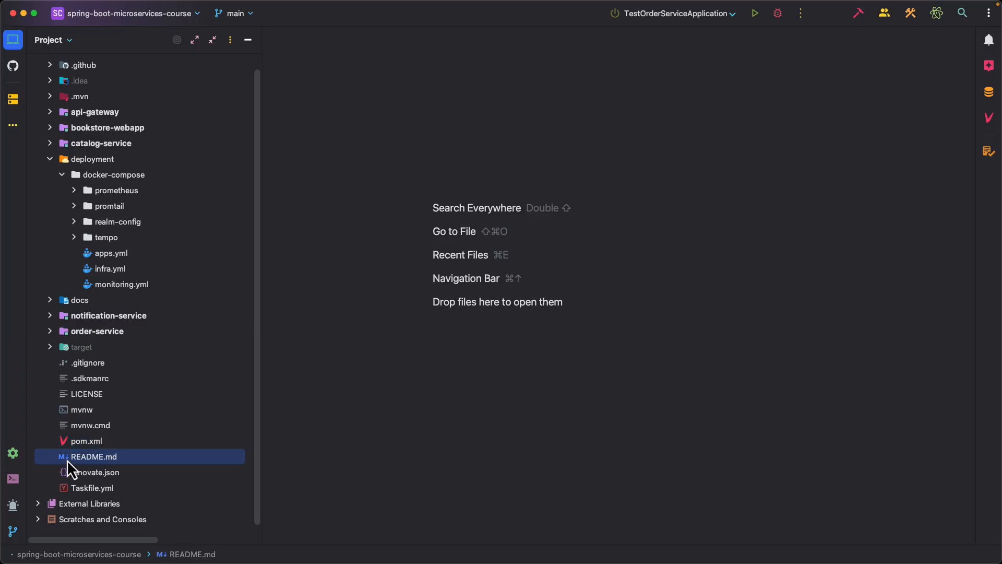
{"action": "mouse_move", "coordinate": [90, 255]}
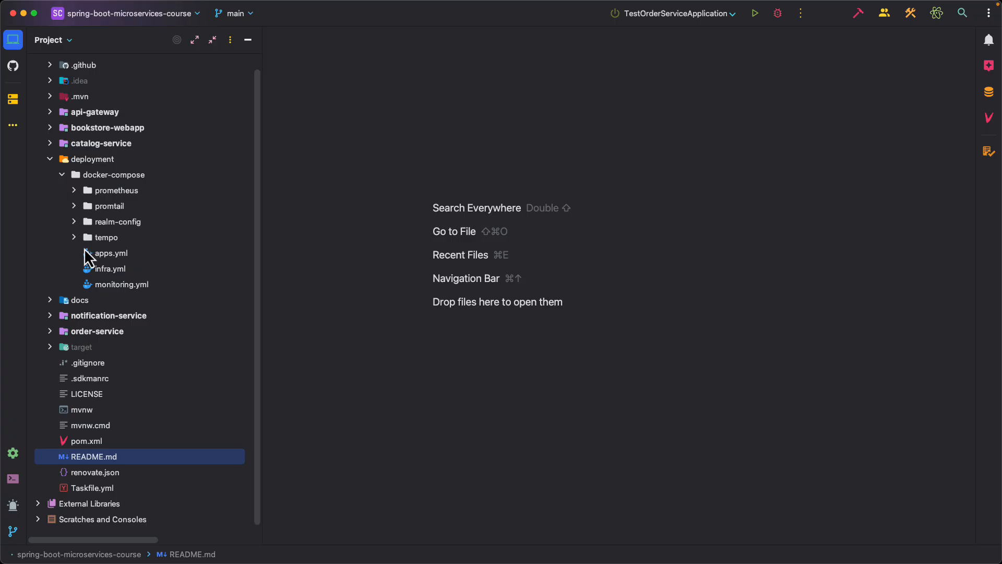
{"action": "mouse_move", "coordinate": [104, 241]}
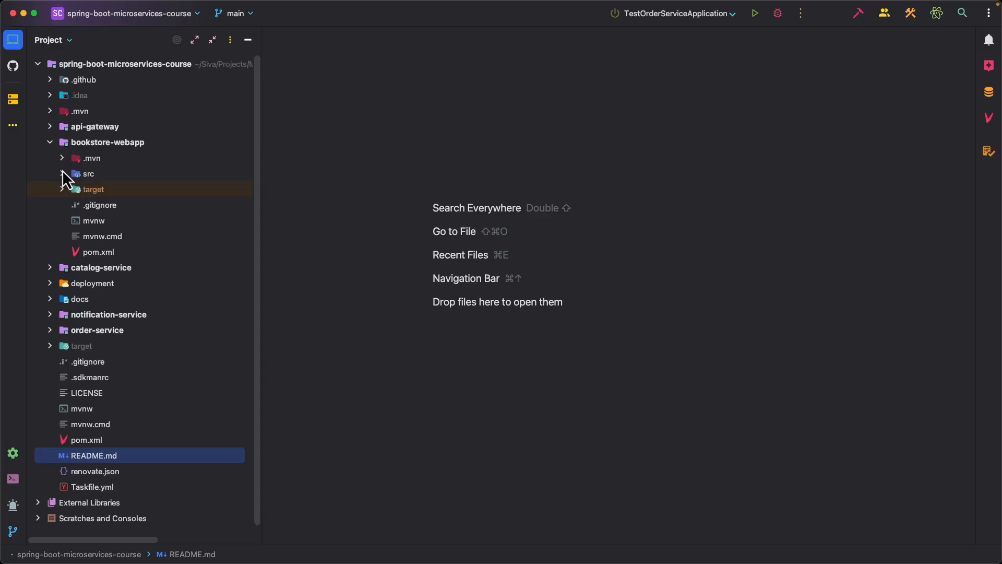
Expand bookstore-webapp sources to the webapp package and open ApplicationProperties and BookstoreWebappApplication.
{"action": "left_click", "coordinate": [89, 173]}
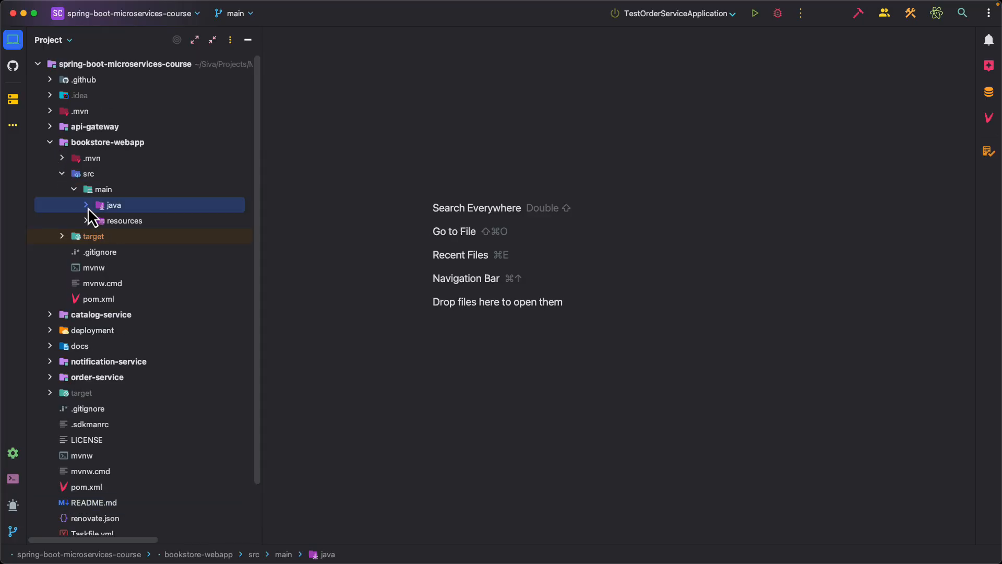
{"action": "left_click", "coordinate": [113, 204]}
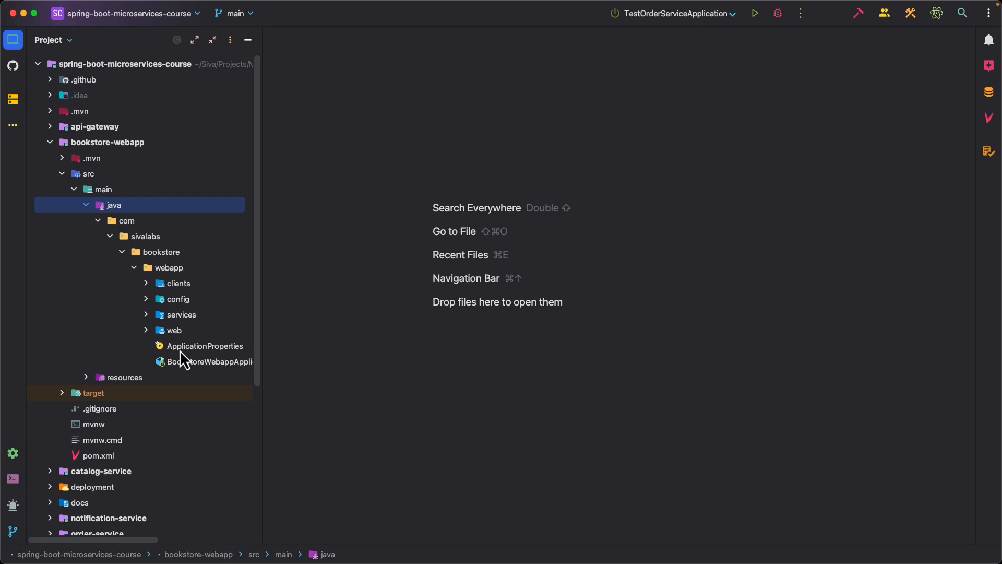
{"action": "left_click", "coordinate": [206, 345]}
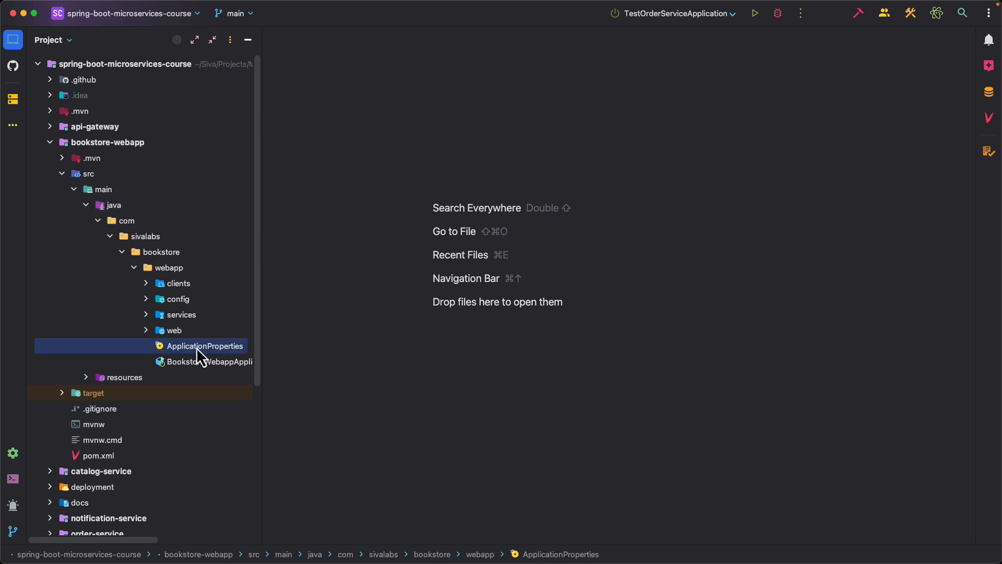
{"action": "double_click", "coordinate": [206, 346]}
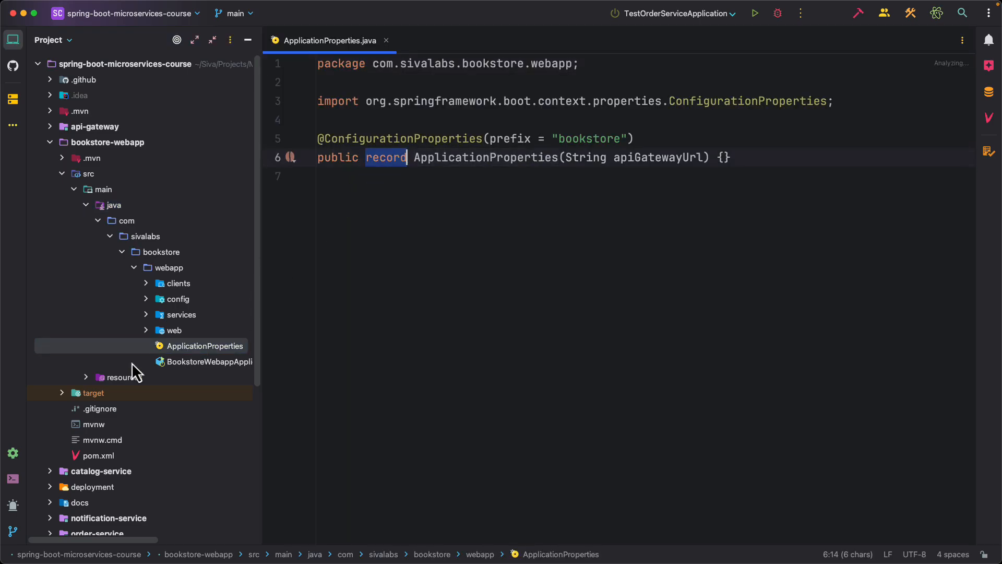
{"action": "double_click", "coordinate": [204, 361]}
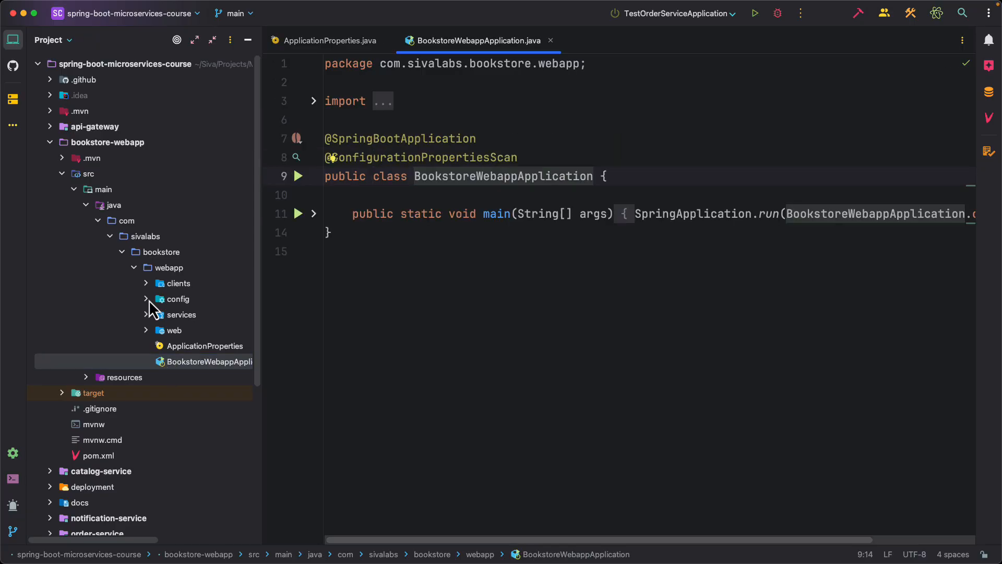
{"action": "left_click", "coordinate": [146, 283]}
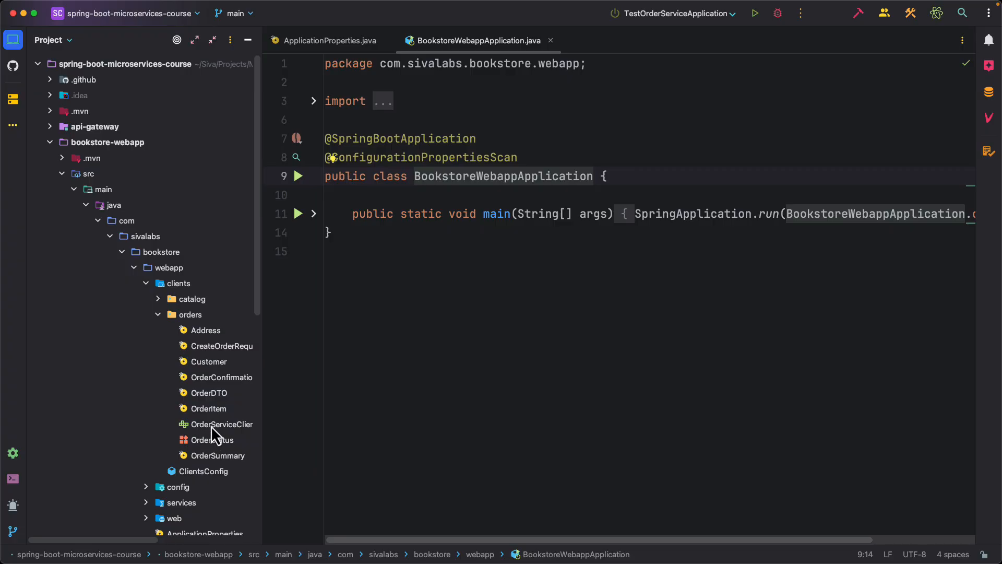
{"action": "mouse_move", "coordinate": [191, 443]}
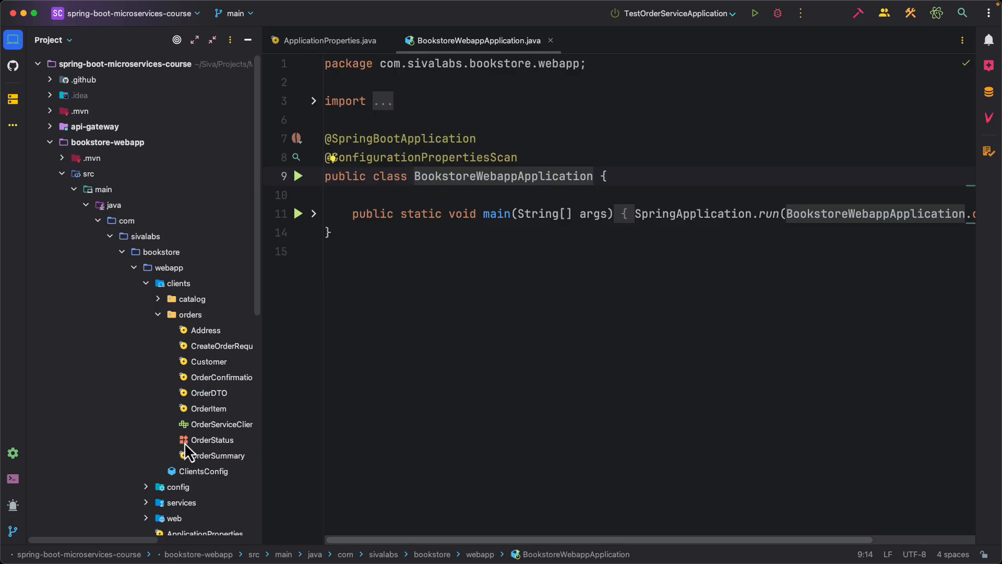
{"action": "mouse_move", "coordinate": [204, 459]}
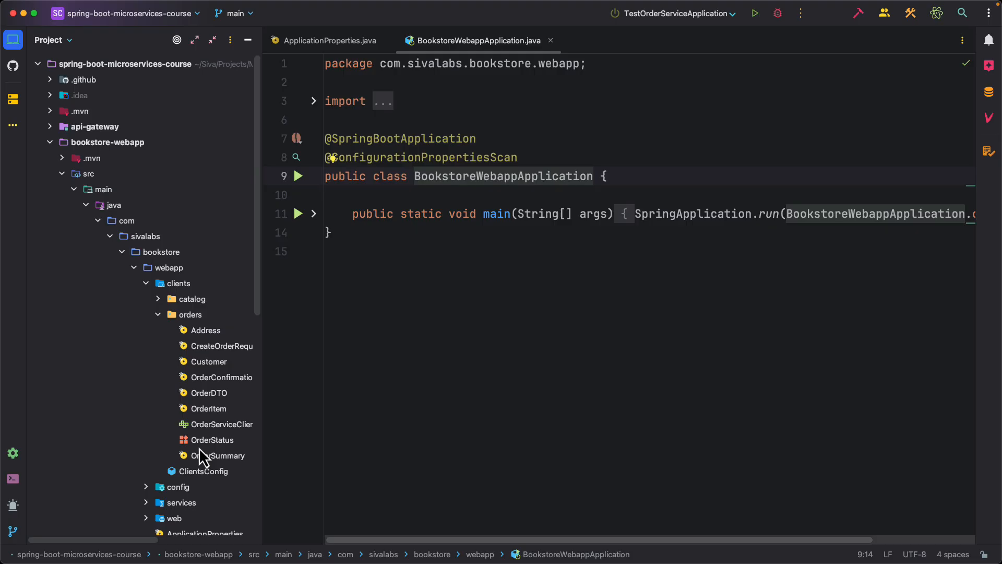
{"action": "mouse_move", "coordinate": [997, 139]}
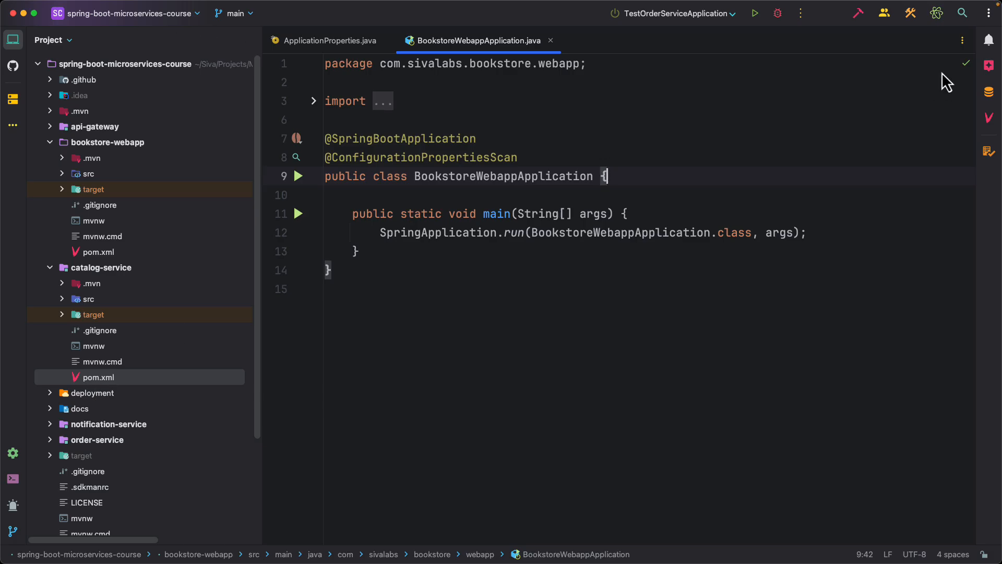
{"action": "left_click", "coordinate": [988, 13]}
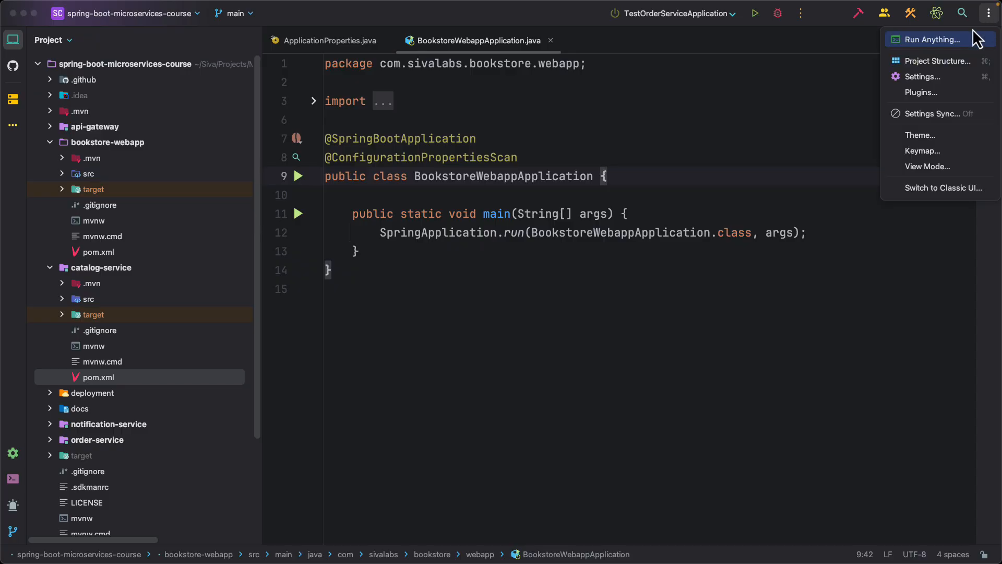
{"action": "left_click", "coordinate": [922, 92]}
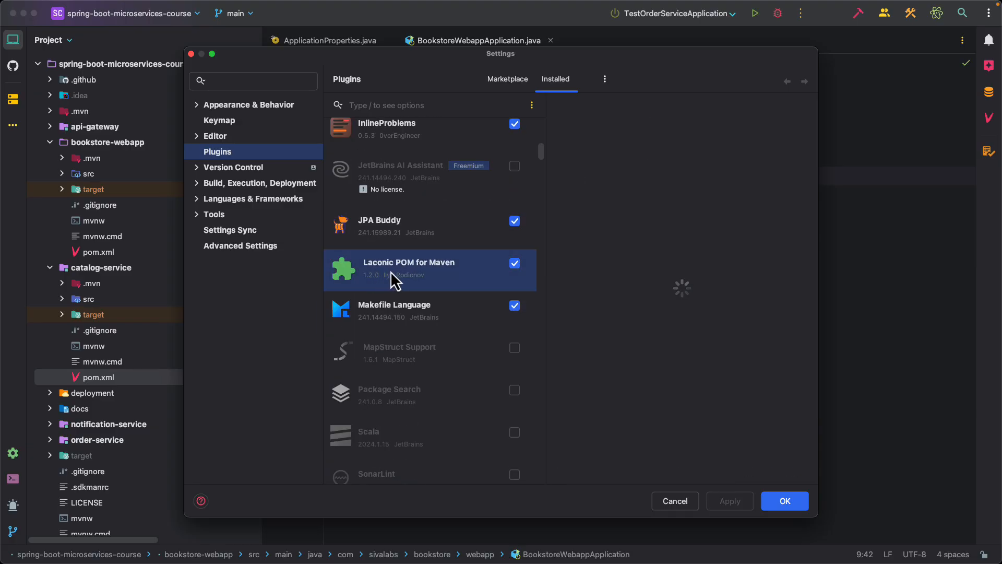
{"action": "left_click", "coordinate": [409, 262]}
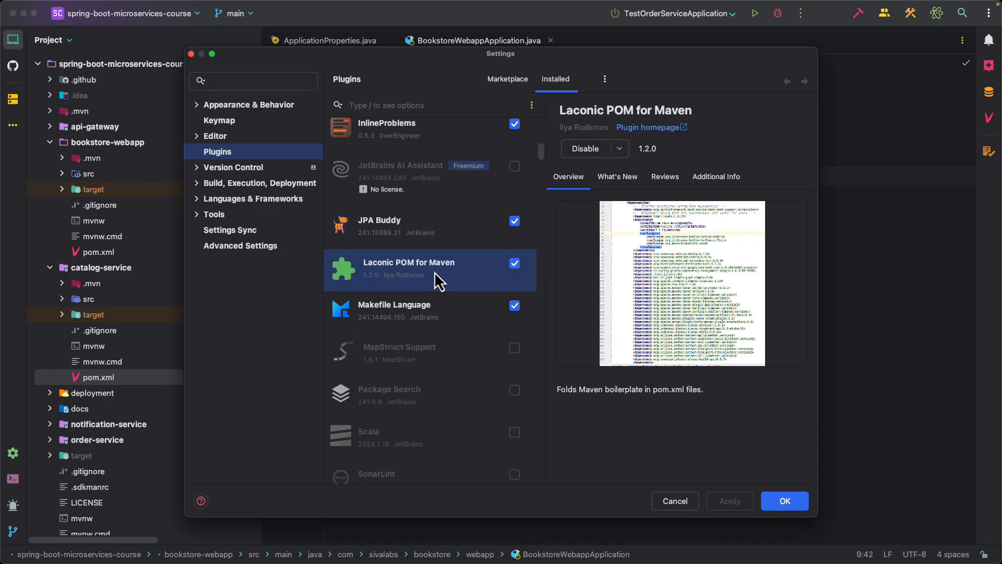
{"action": "mouse_move", "coordinate": [792, 487]}
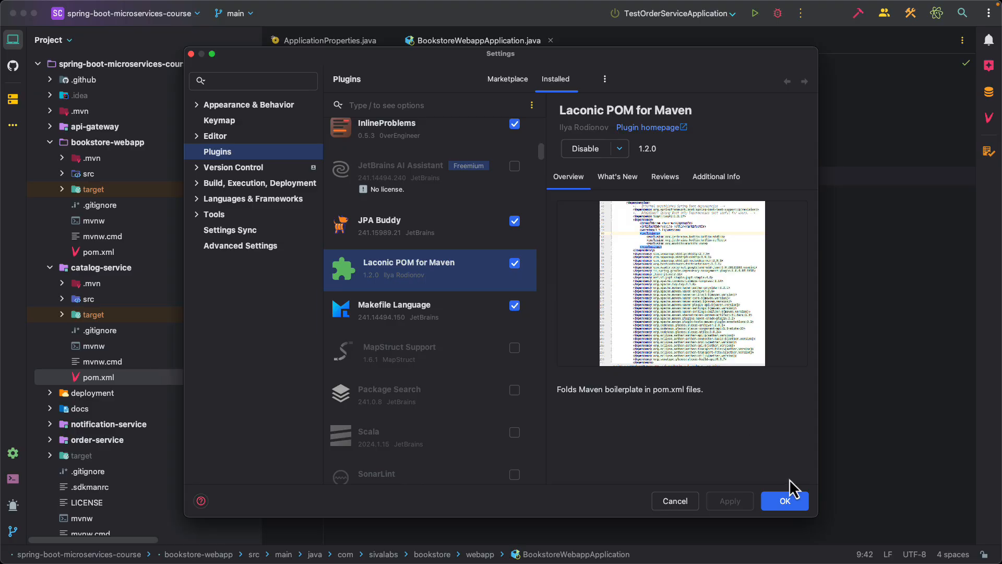
{"action": "left_click", "coordinate": [784, 500]}
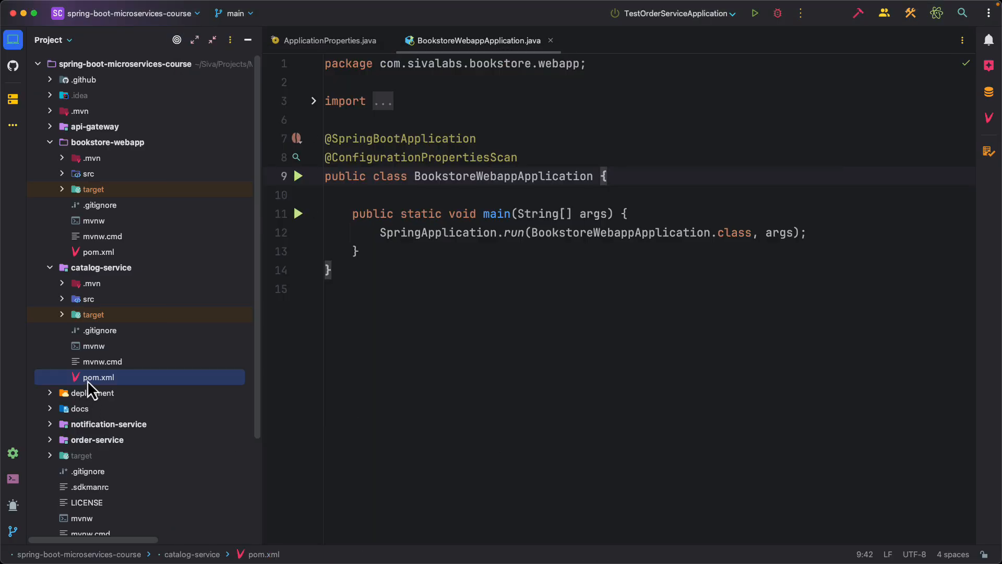
Open catalog-service pom.xml and scroll through its folded dependencies from the springdoc-openapi line.
{"action": "double_click", "coordinate": [98, 377]}
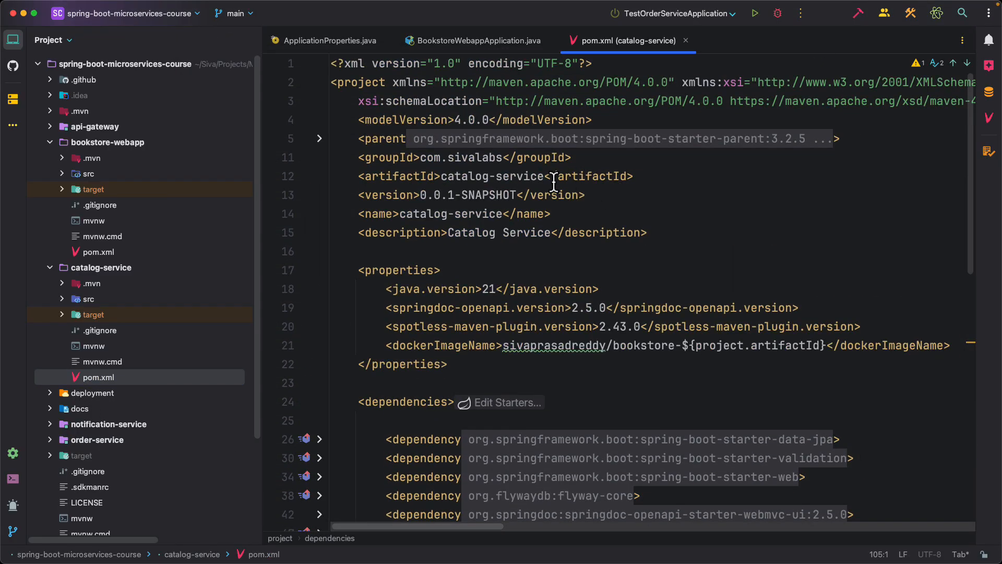
{"action": "mouse_move", "coordinate": [627, 139]}
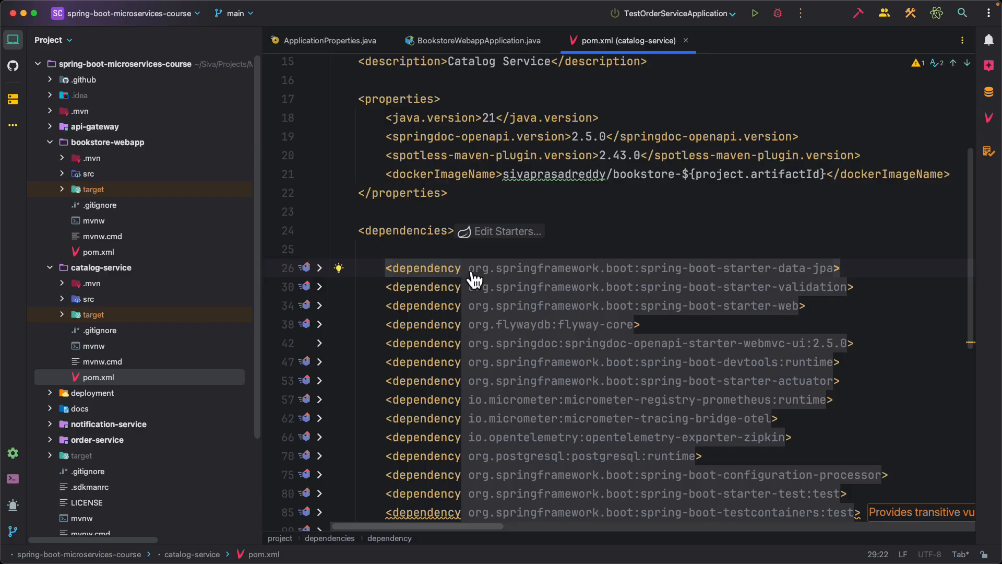
{"action": "mouse_move", "coordinate": [825, 370]}
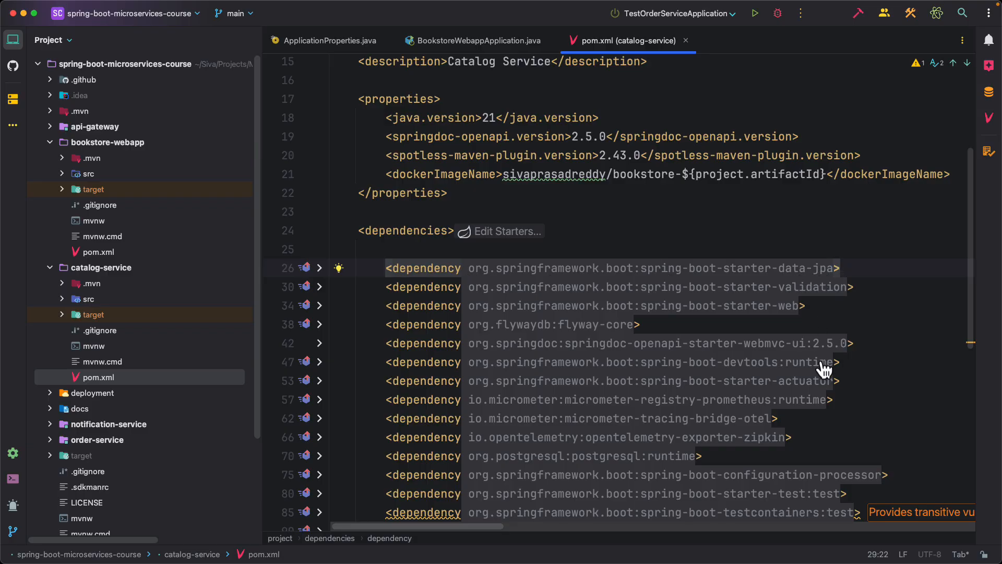
{"action": "left_click", "coordinate": [320, 343]}
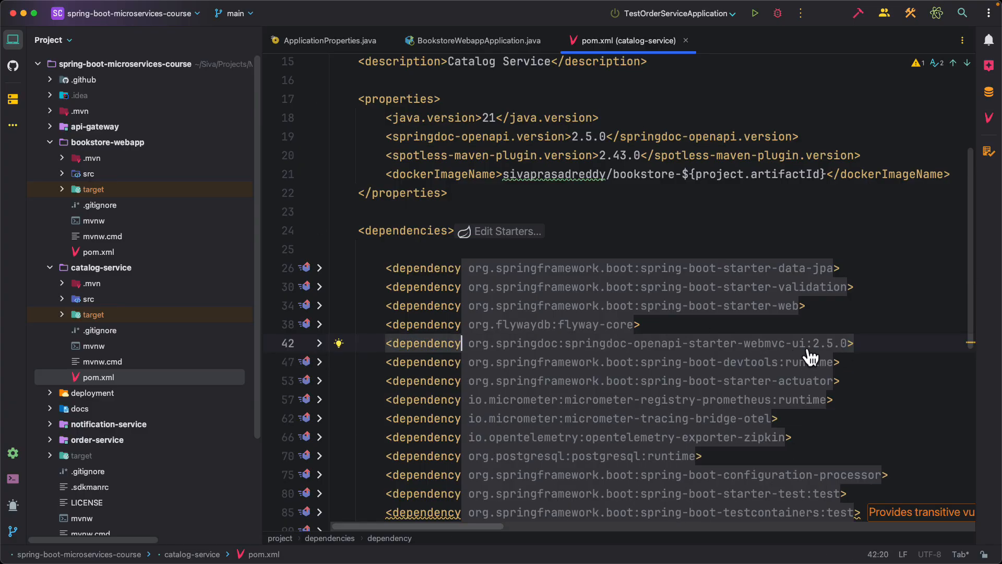
{"action": "scroll", "scroll_direction": "down", "scroll_amount": 3}
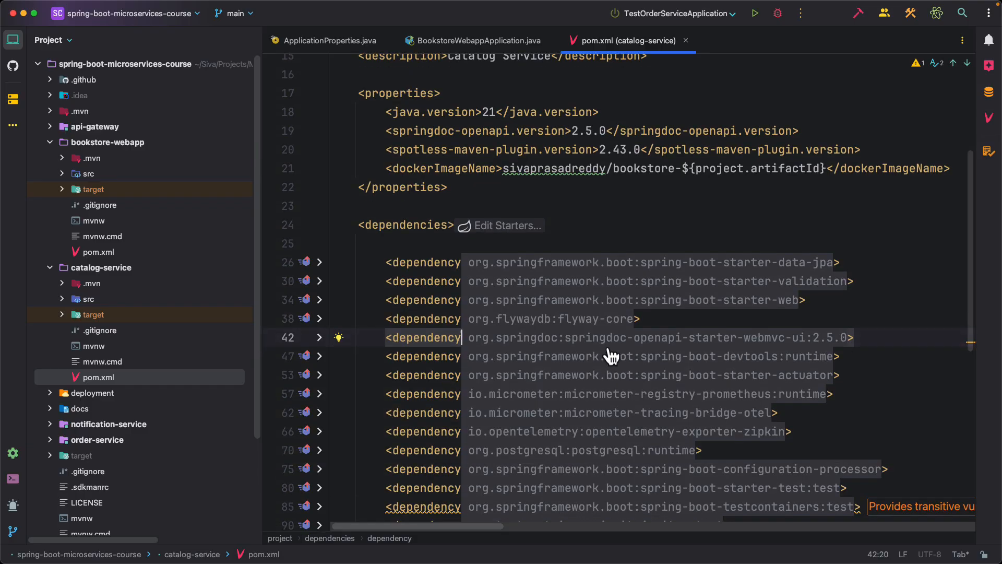
{"action": "scroll", "scroll_direction": "down", "scroll_amount": 3}
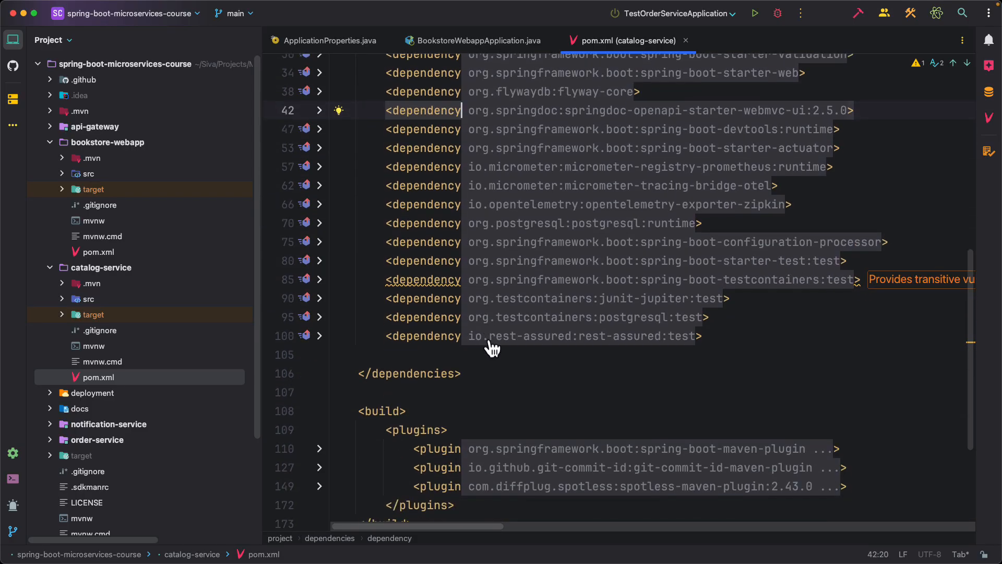
{"action": "scroll", "scroll_direction": "down", "scroll_amount": 3}
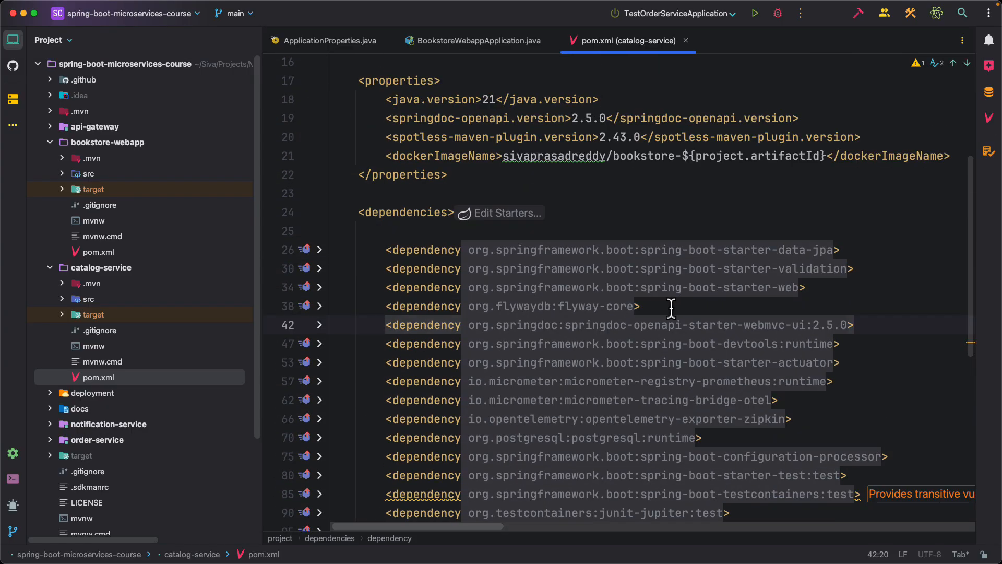
{"action": "mouse_move", "coordinate": [534, 233]}
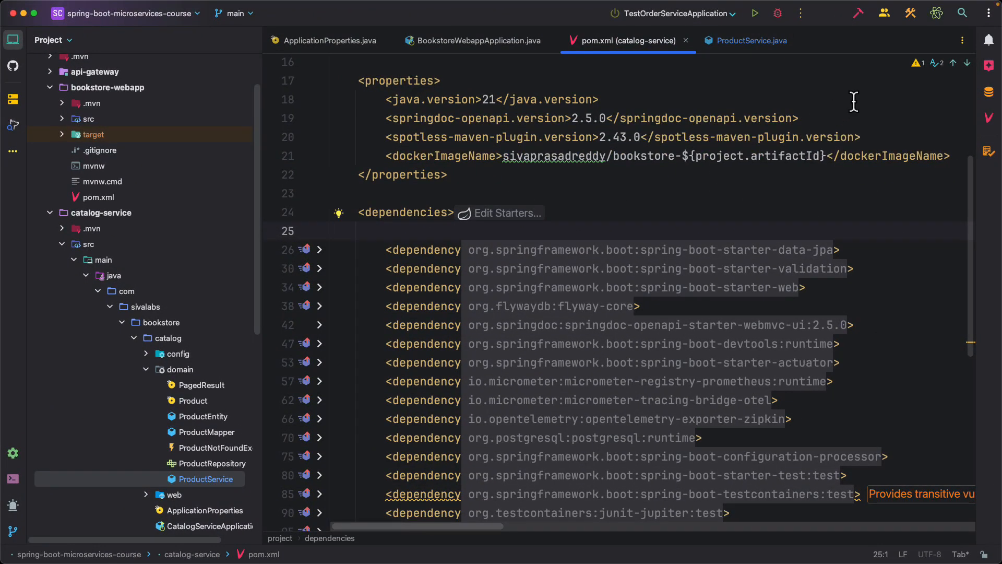
{"action": "left_click", "coordinate": [991, 12]}
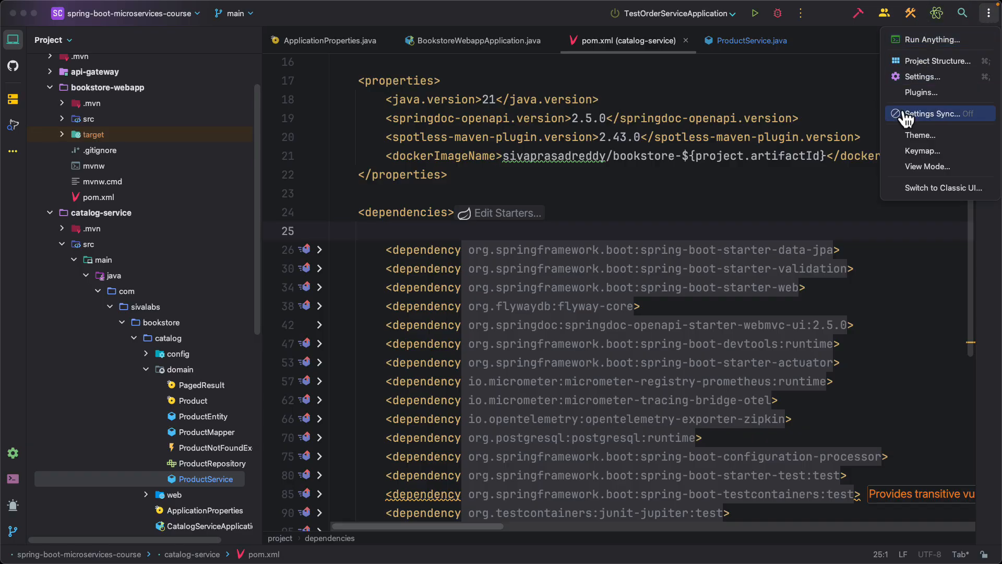
{"action": "left_click", "coordinate": [923, 76]}
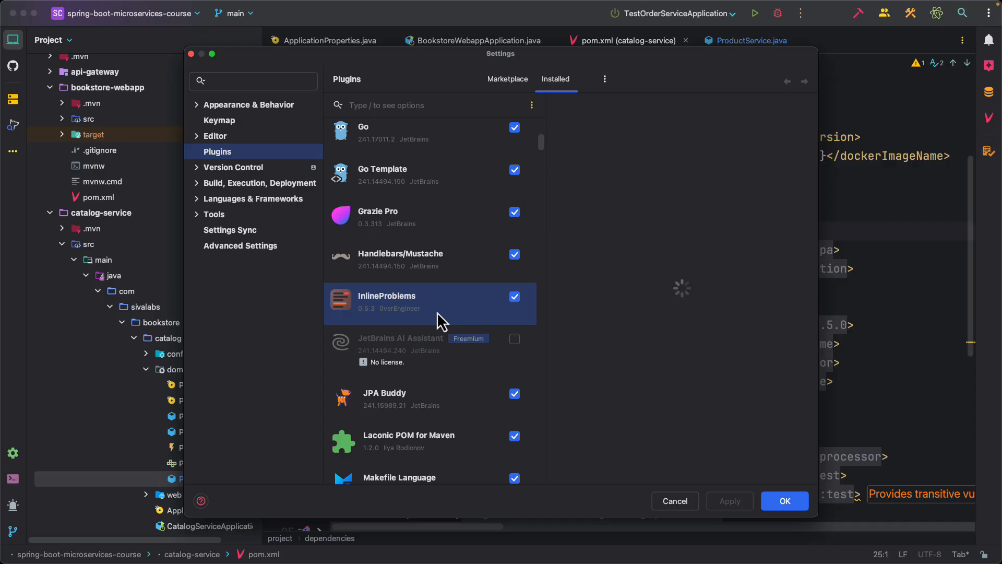
{"action": "left_click", "coordinate": [386, 303]}
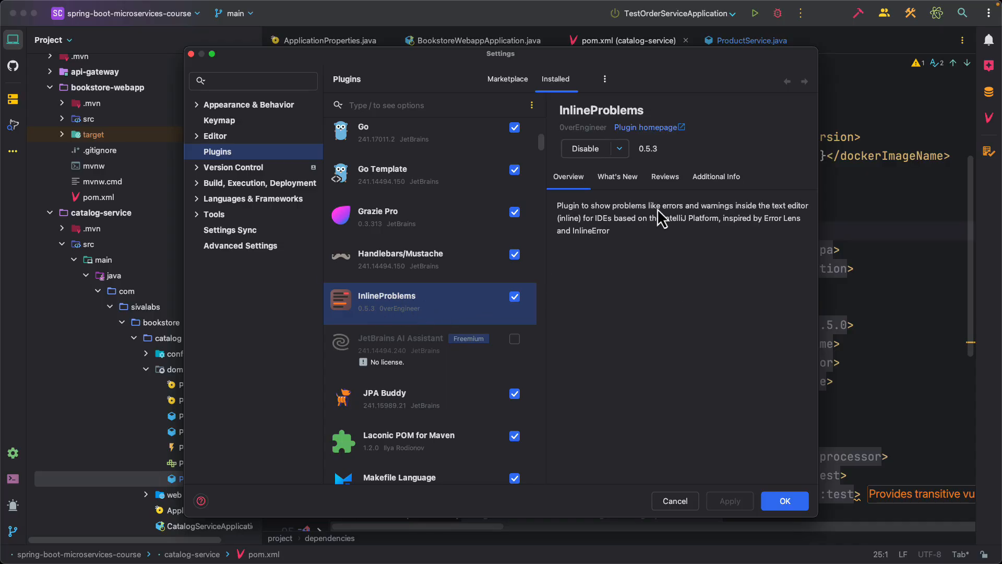
{"action": "left_click", "coordinate": [675, 500]}
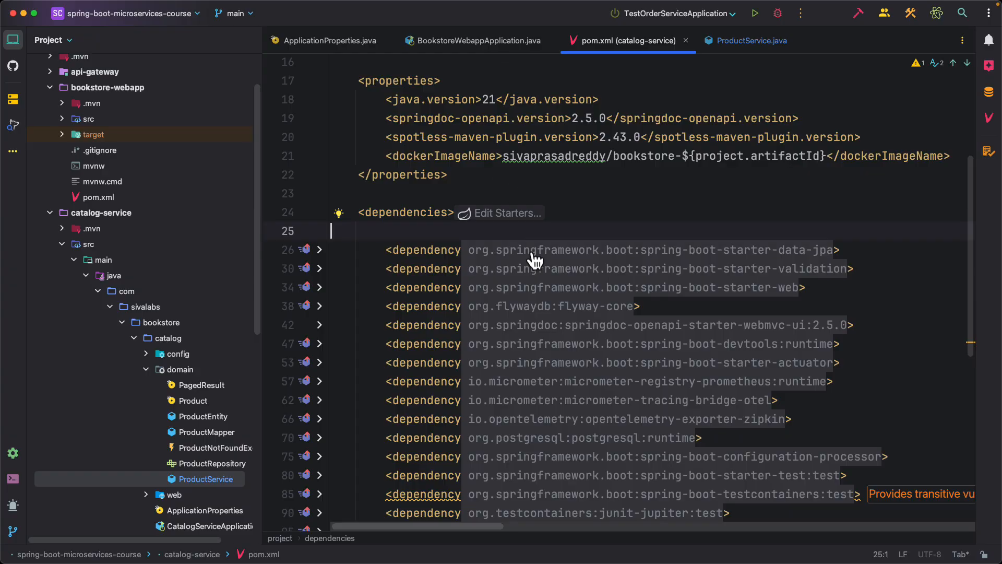
Scroll pom.xml down to the testcontainers line with the commons-compress vulnerability warning.
{"action": "scroll", "scroll_direction": "down", "scroll_amount": 3}
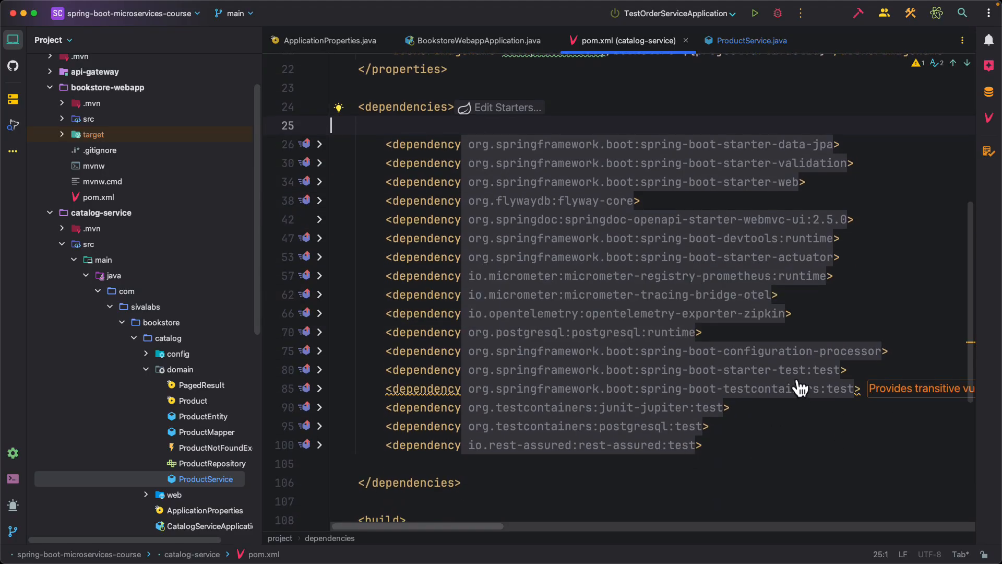
{"action": "mouse_move", "coordinate": [790, 403]}
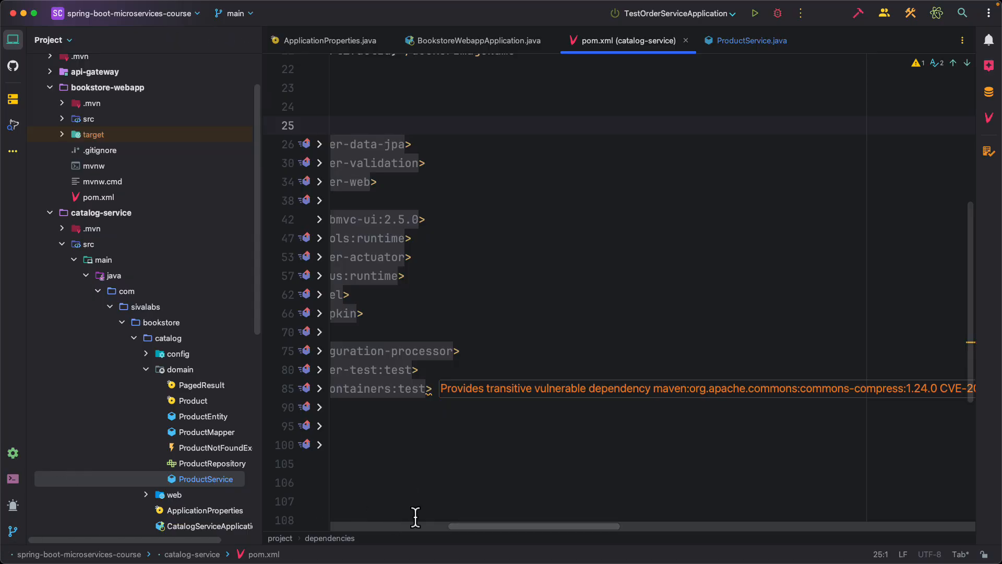
{"action": "mouse_move", "coordinate": [472, 337]}
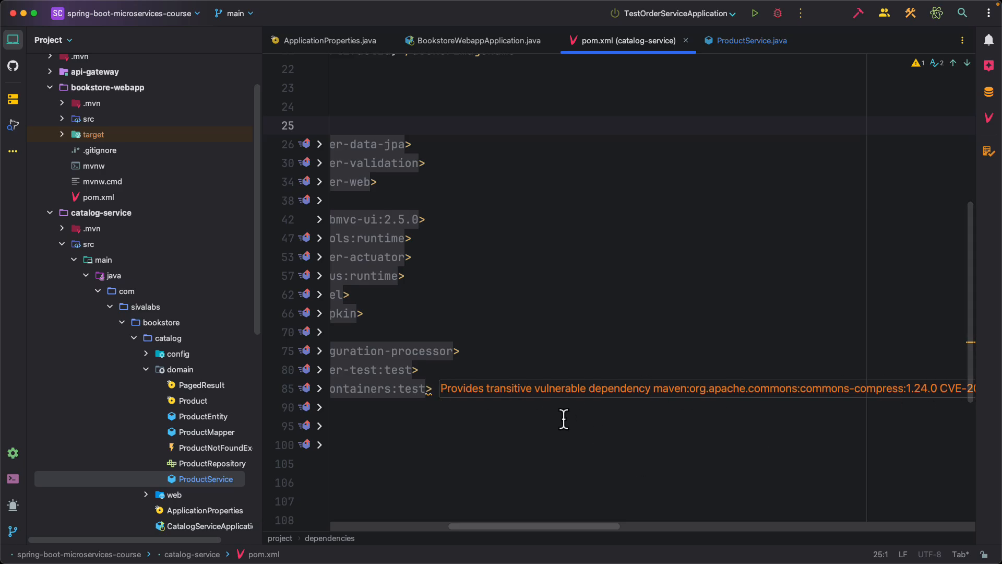
{"action": "left_click", "coordinate": [751, 41]}
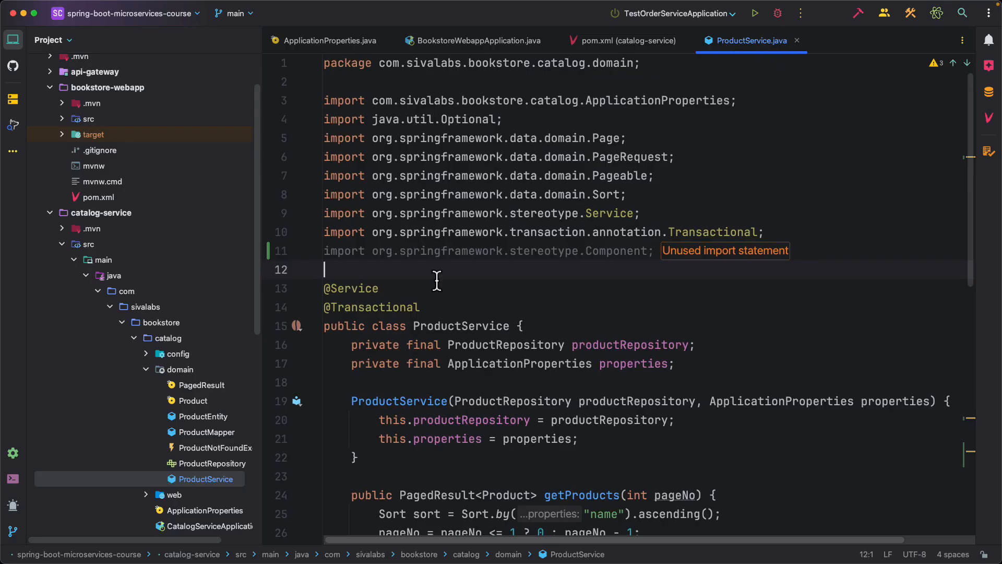
{"action": "mouse_move", "coordinate": [605, 271]}
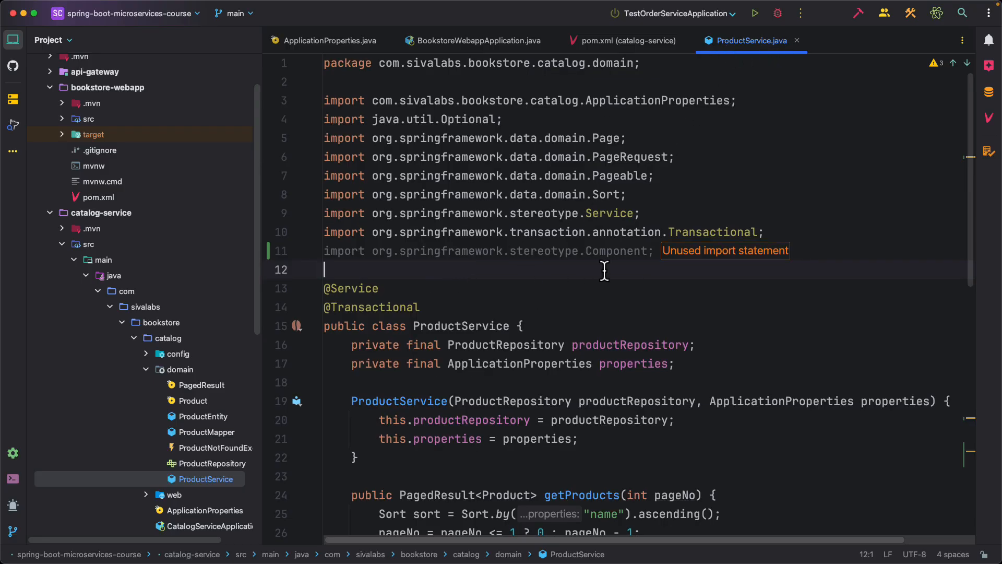
{"action": "mouse_move", "coordinate": [392, 267]}
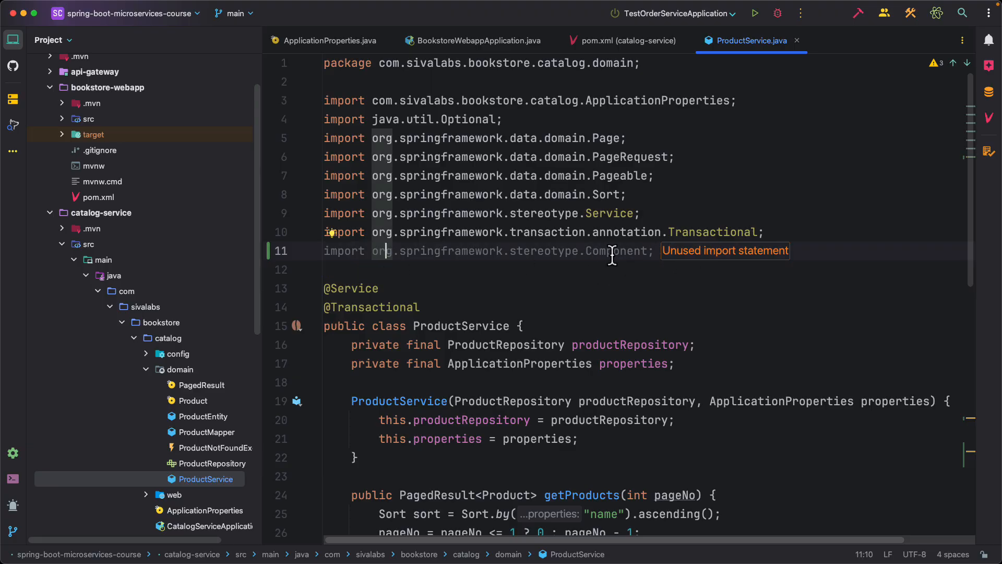
{"action": "mouse_move", "coordinate": [788, 250]}
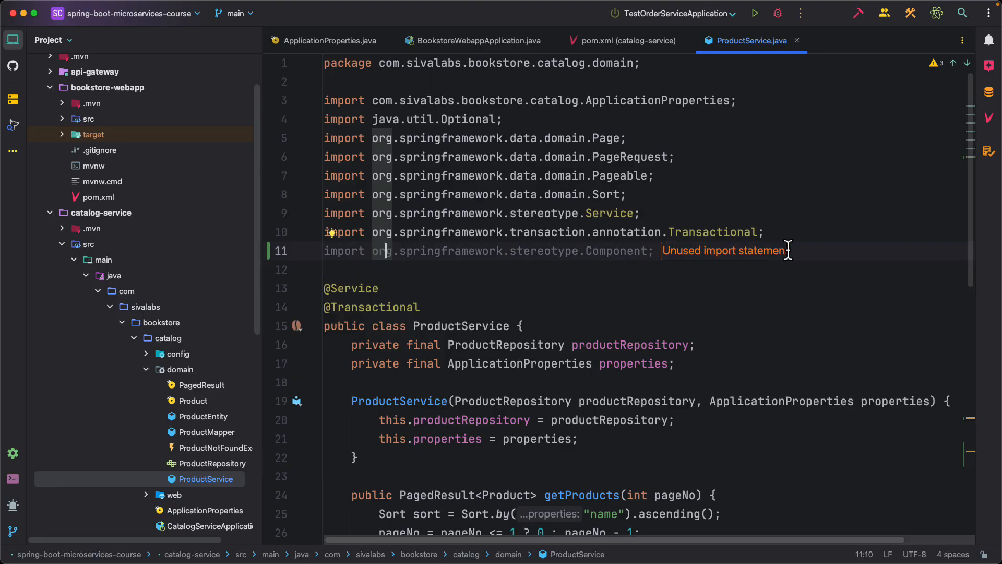
{"action": "scroll", "scroll_direction": "down", "scroll_amount": 3}
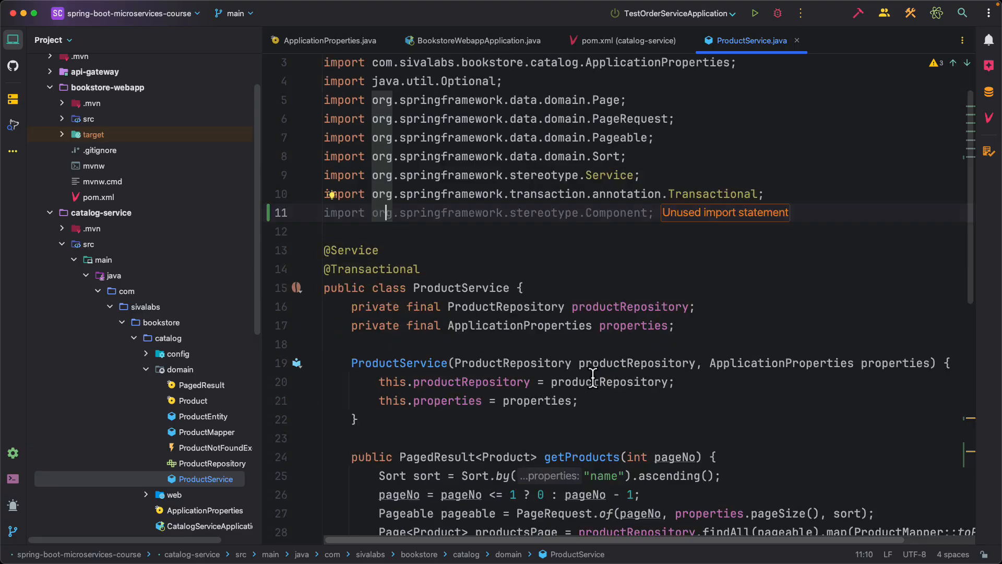
{"action": "scroll", "scroll_direction": "down", "scroll_amount": 3}
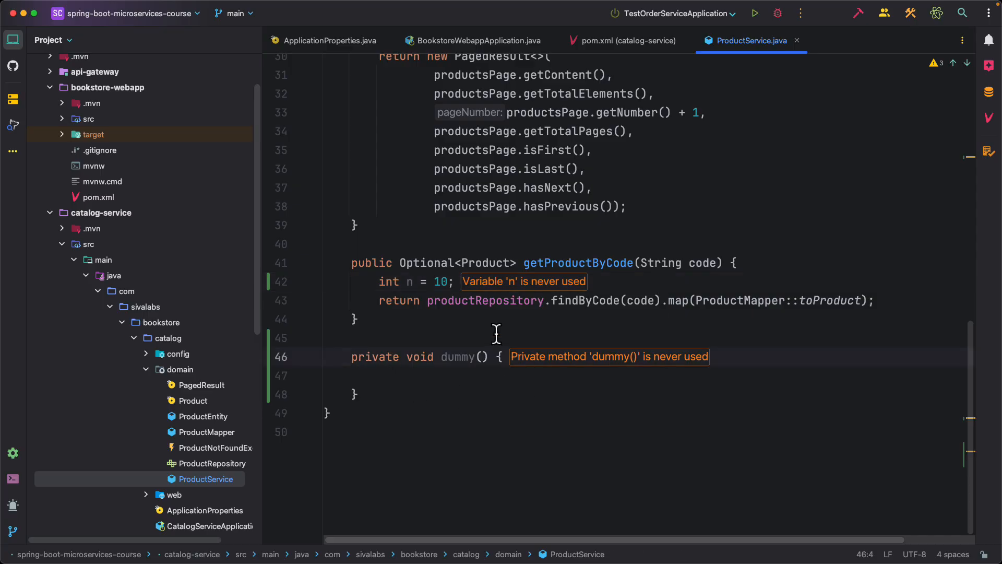
{"action": "left_click", "coordinate": [737, 357]}
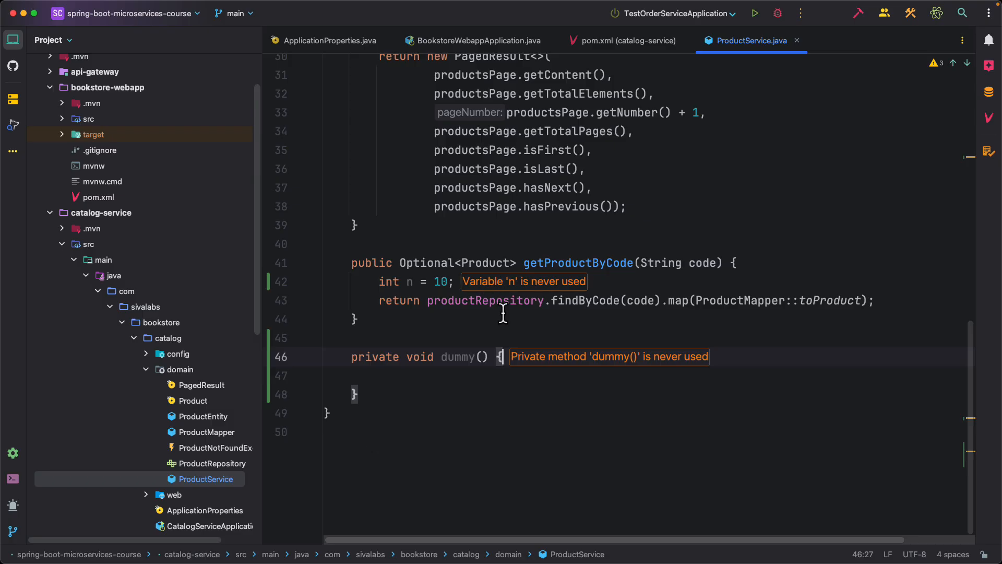
{"action": "mouse_move", "coordinate": [428, 313]}
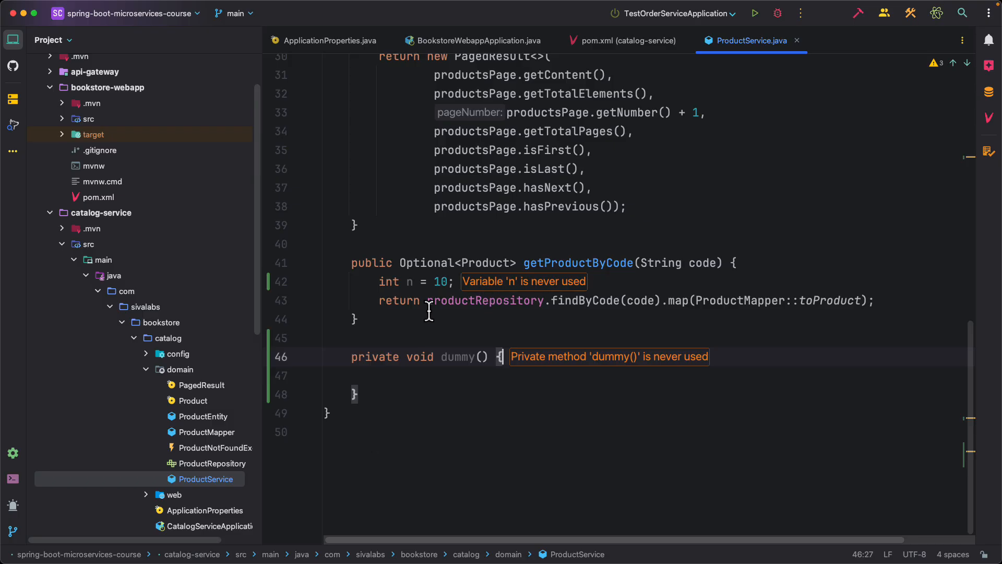
{"action": "mouse_move", "coordinate": [478, 304]}
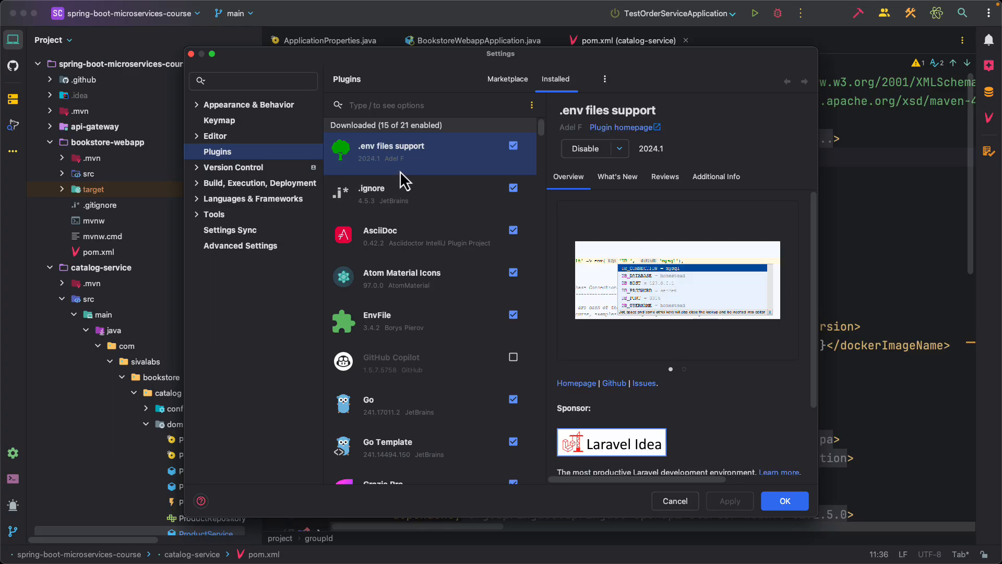
{"action": "mouse_move", "coordinate": [425, 165]}
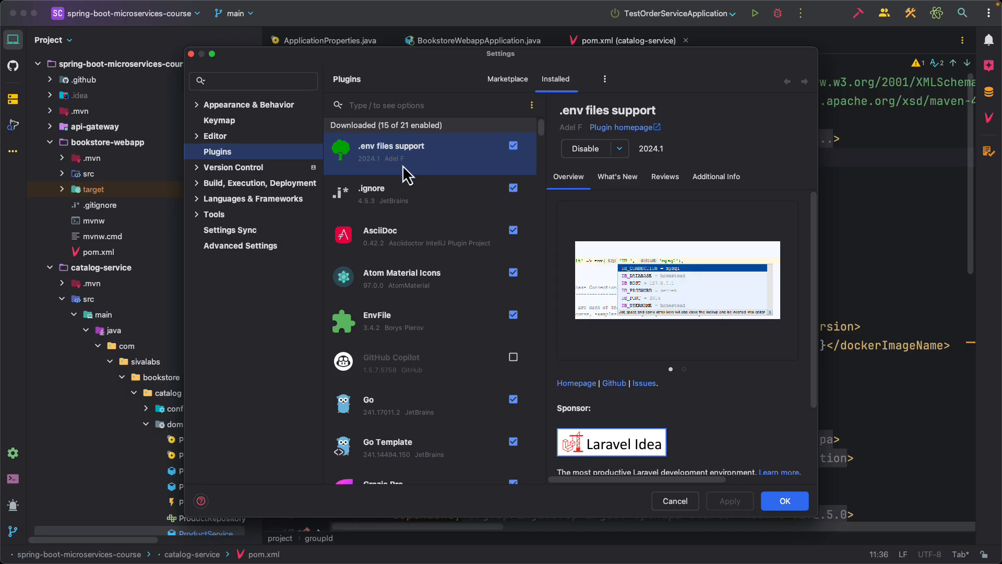
Show the AsciiDoc plugin's details in the Installed plugins list and scroll further down.
{"action": "left_click", "coordinate": [416, 237]}
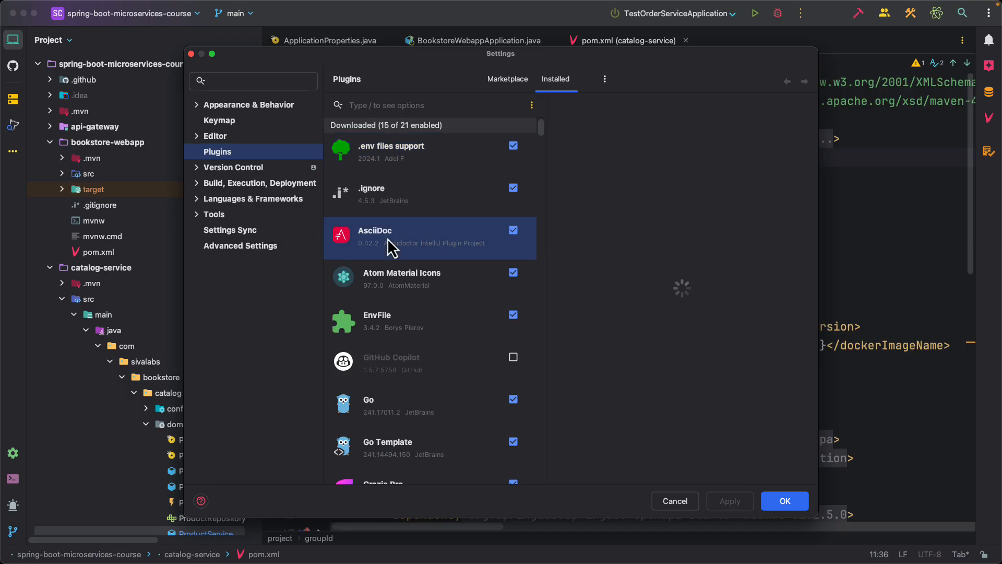
{"action": "left_click", "coordinate": [375, 235]}
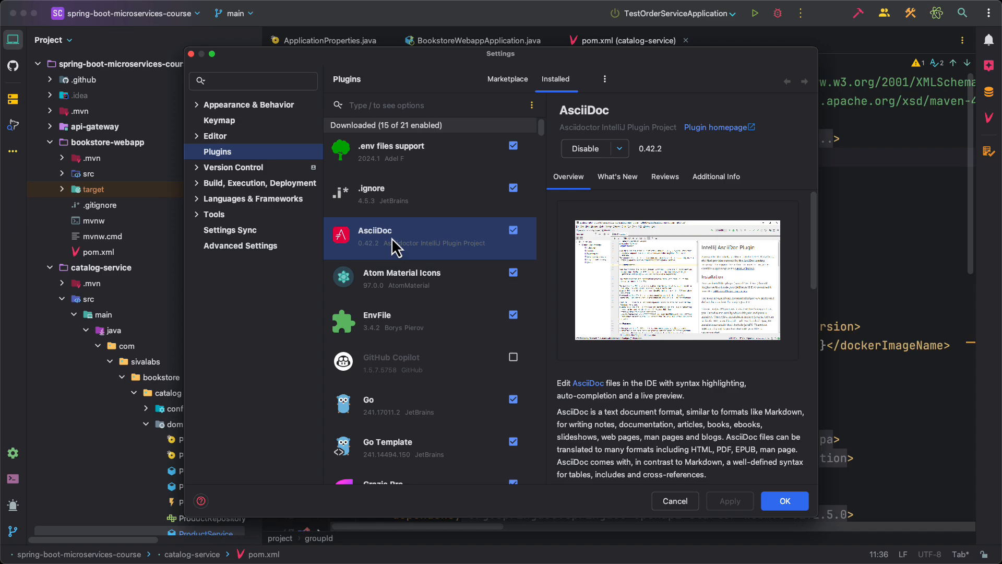
{"action": "scroll", "scroll_direction": "down", "scroll_amount": 3}
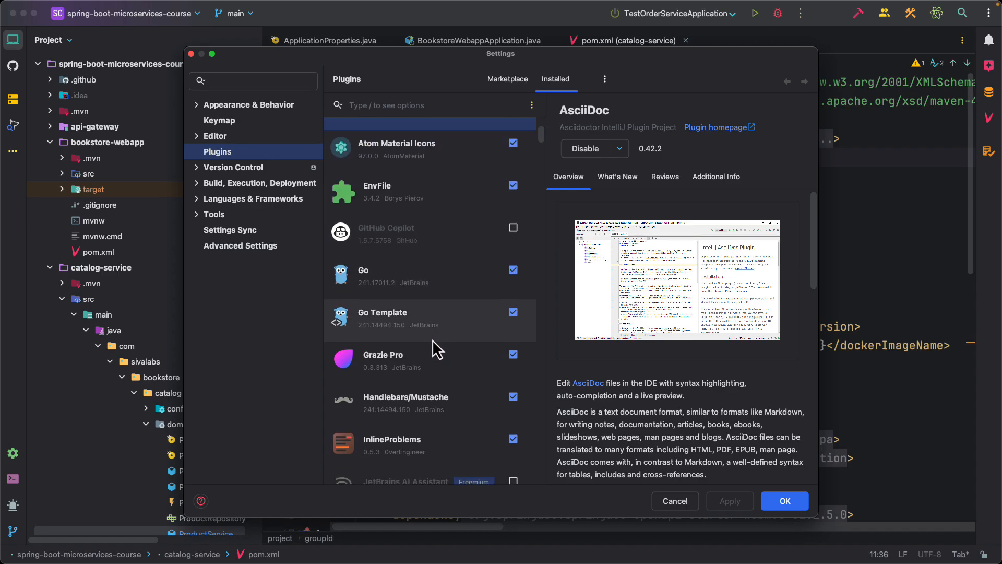
Review the Grazie Pro plugin's details, then scroll down toward JPA Buddy.
{"action": "scroll", "scroll_direction": "down", "scroll_amount": 3}
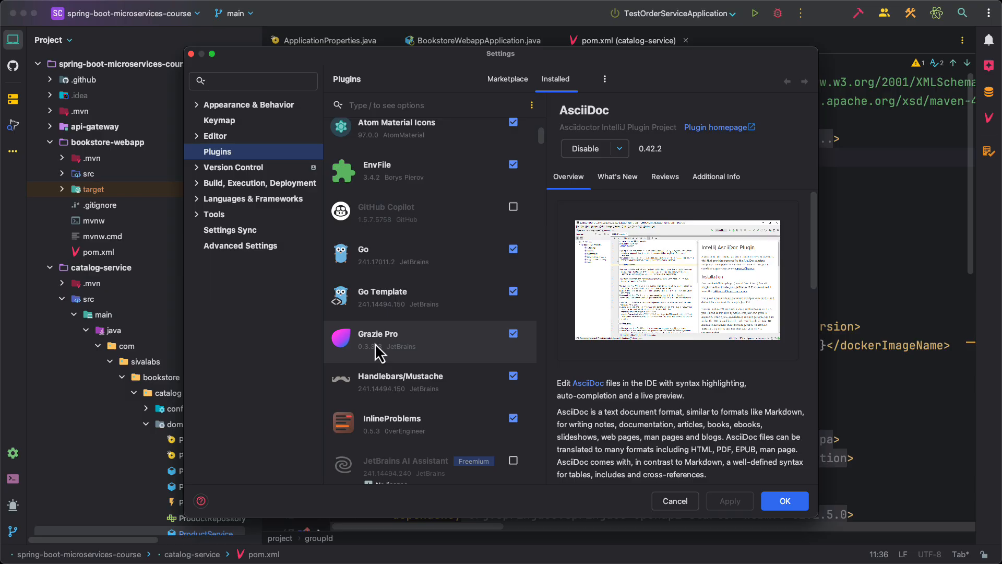
{"action": "left_click", "coordinate": [377, 338]}
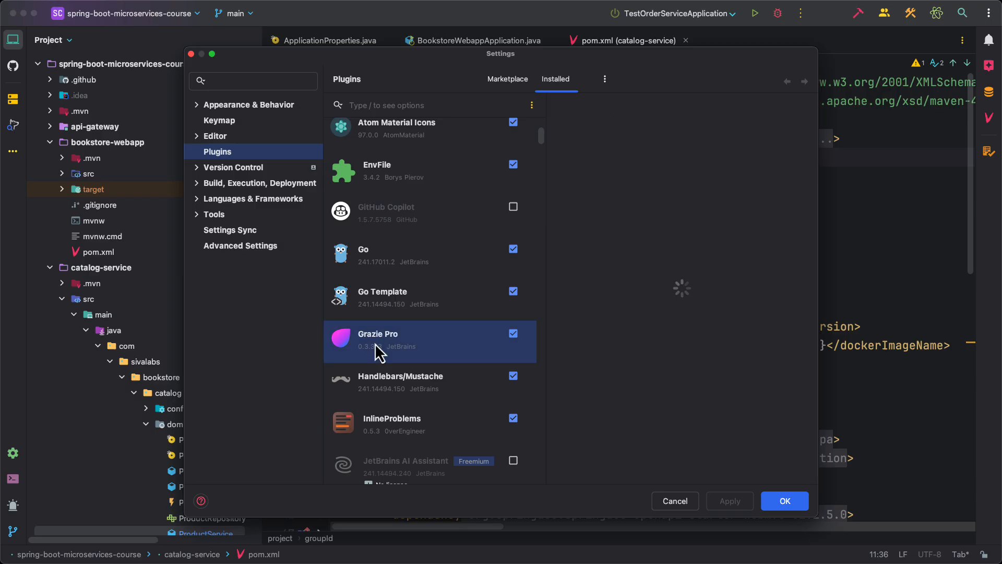
{"action": "left_click", "coordinate": [378, 333]}
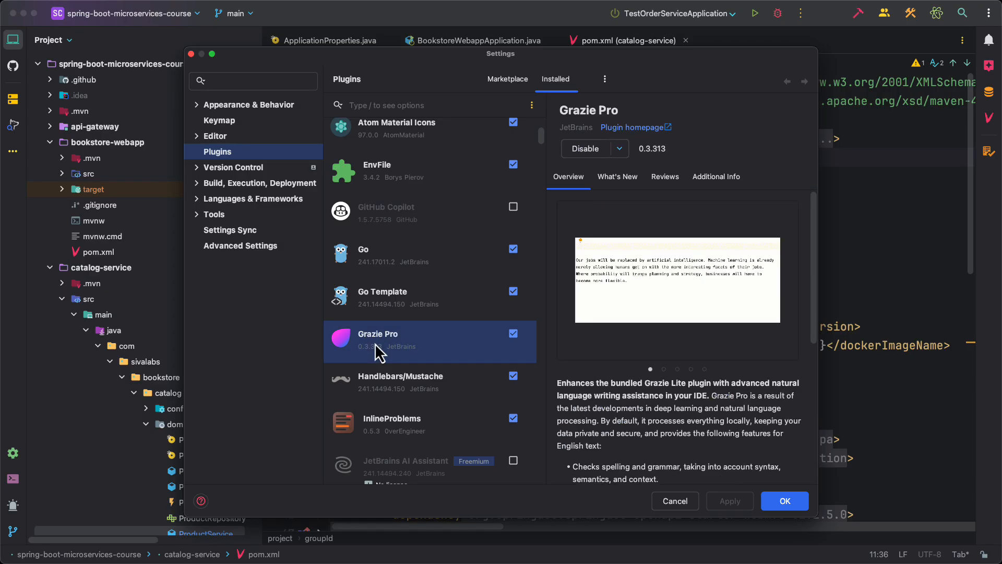
{"action": "mouse_move", "coordinate": [406, 351]}
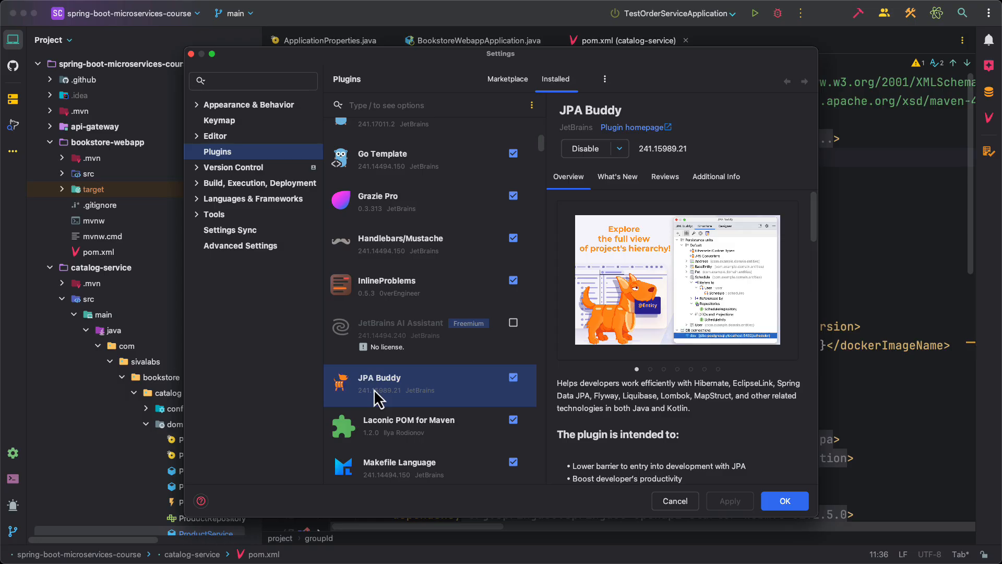
{"action": "scroll", "scroll_direction": "down", "scroll_amount": 3}
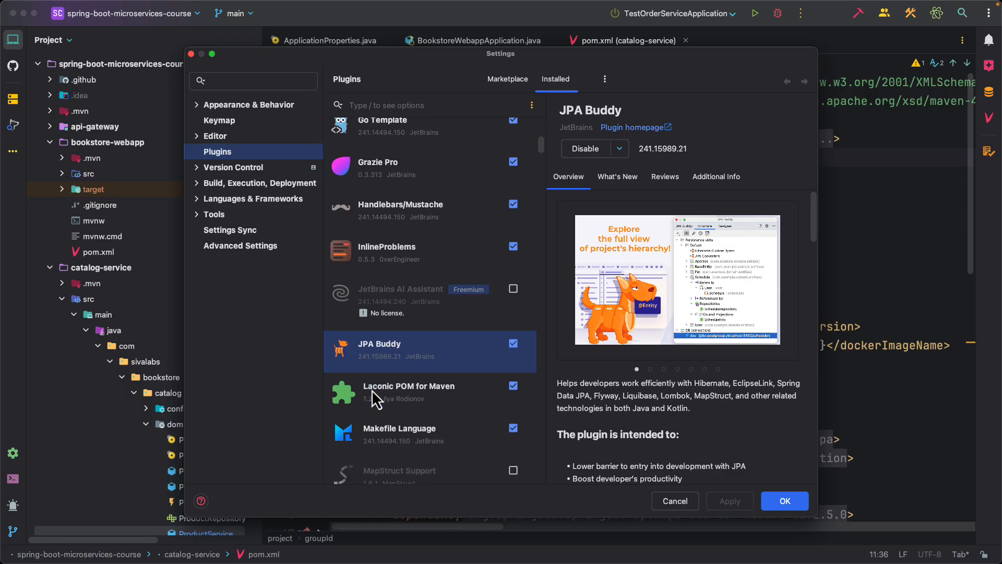
Show the Makefile Language plugin's details and scroll the list past it.
{"action": "left_click", "coordinate": [429, 435]}
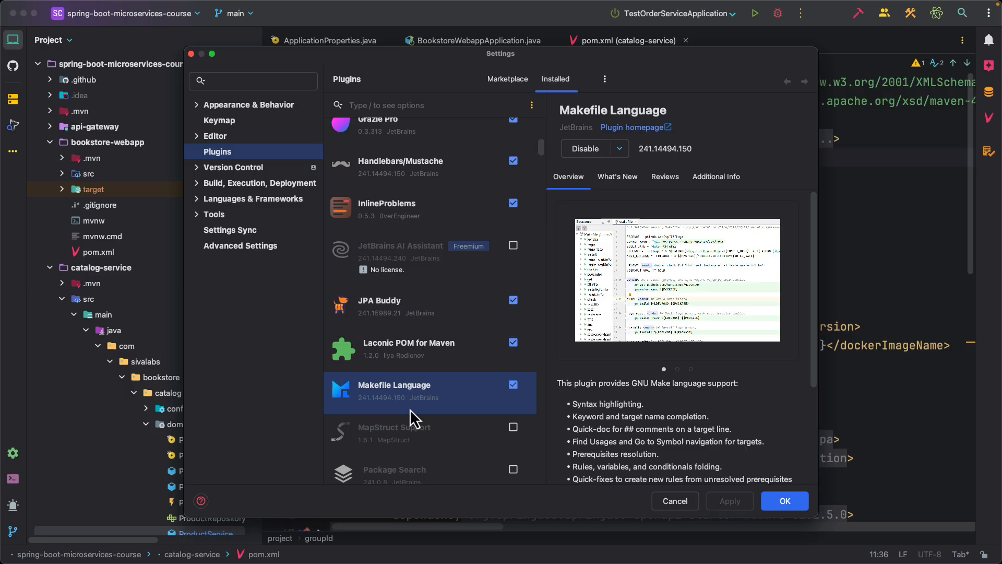
{"action": "scroll", "scroll_direction": "down", "scroll_amount": 3}
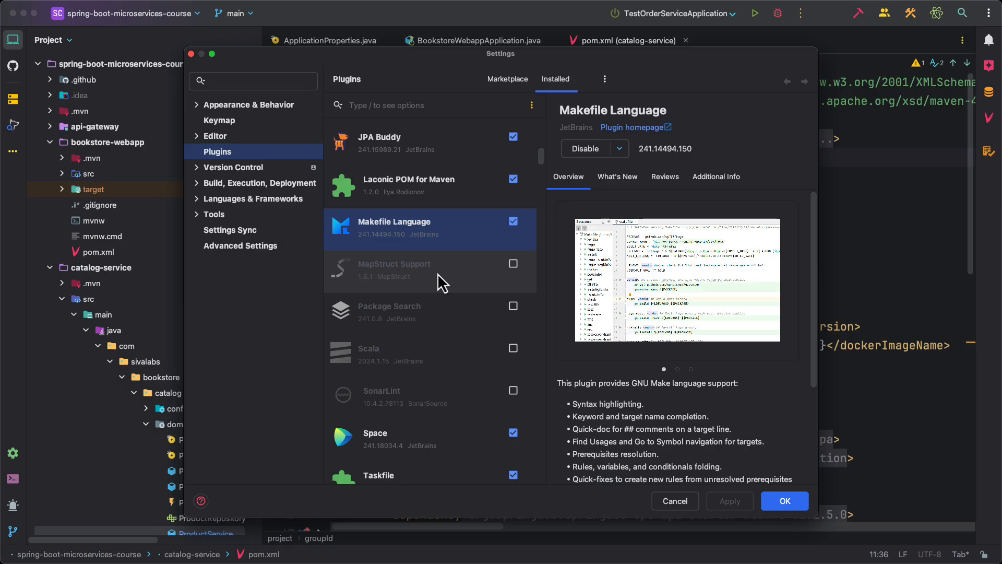
Review the disabled MapStruct Support and Scala plugins, leaving SonarLint's details shown.
{"action": "left_click", "coordinate": [421, 269]}
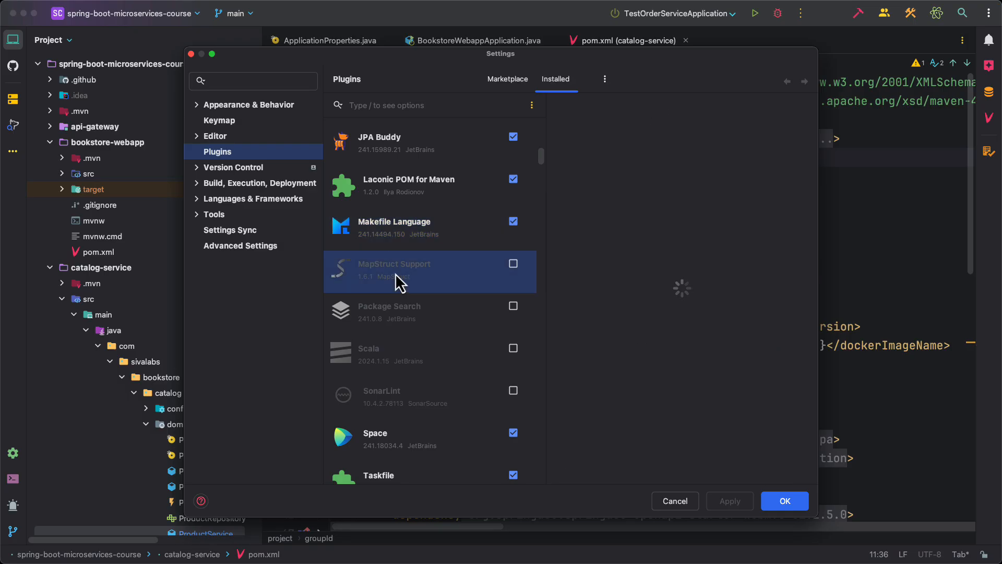
{"action": "left_click", "coordinate": [395, 263]}
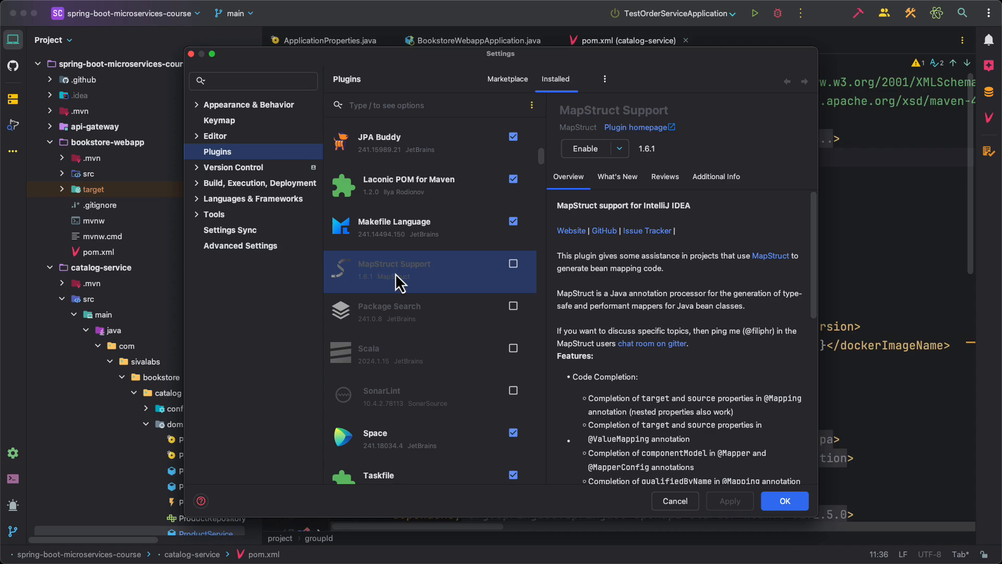
{"action": "mouse_move", "coordinate": [401, 282]}
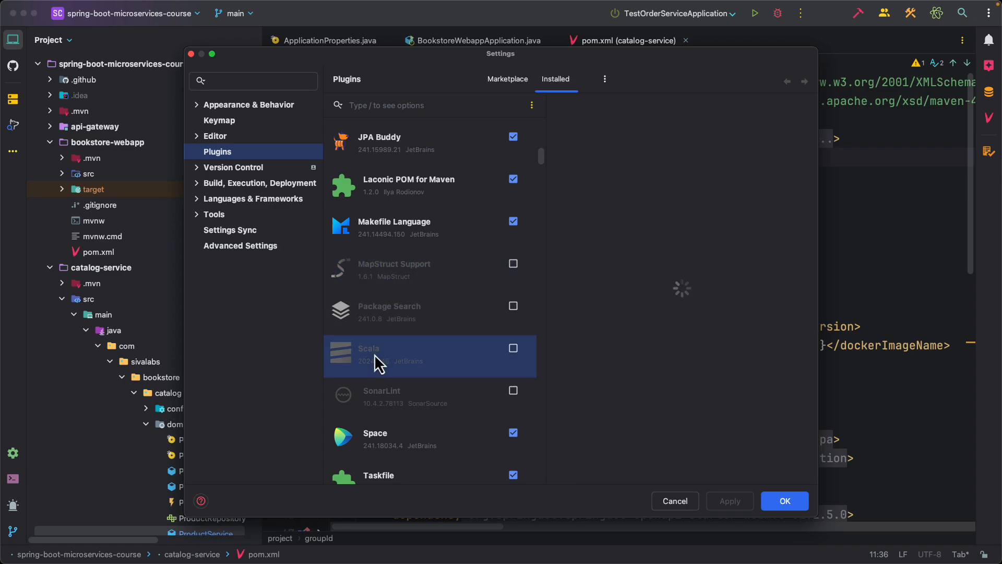
{"action": "left_click", "coordinate": [396, 356]}
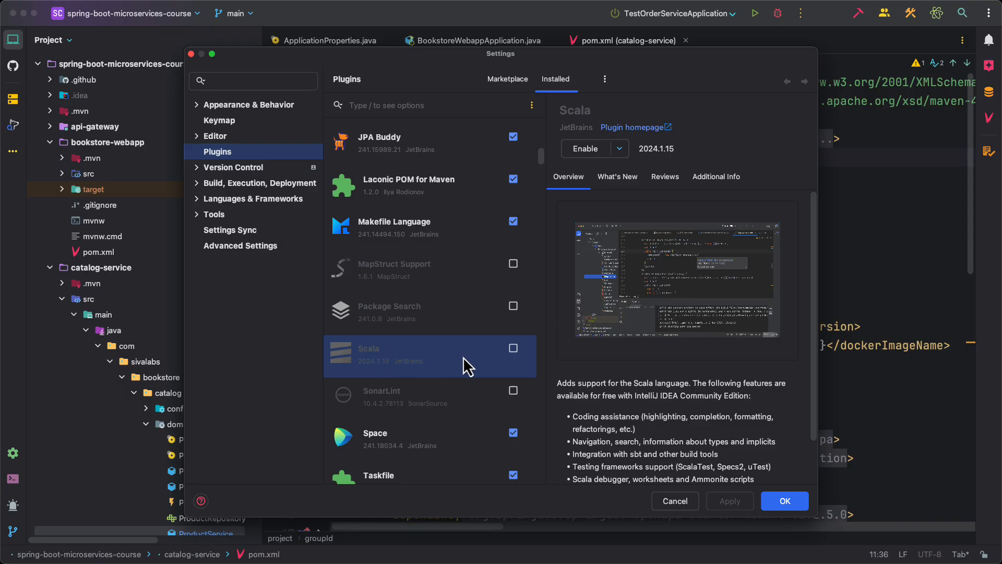
{"action": "mouse_move", "coordinate": [422, 368]}
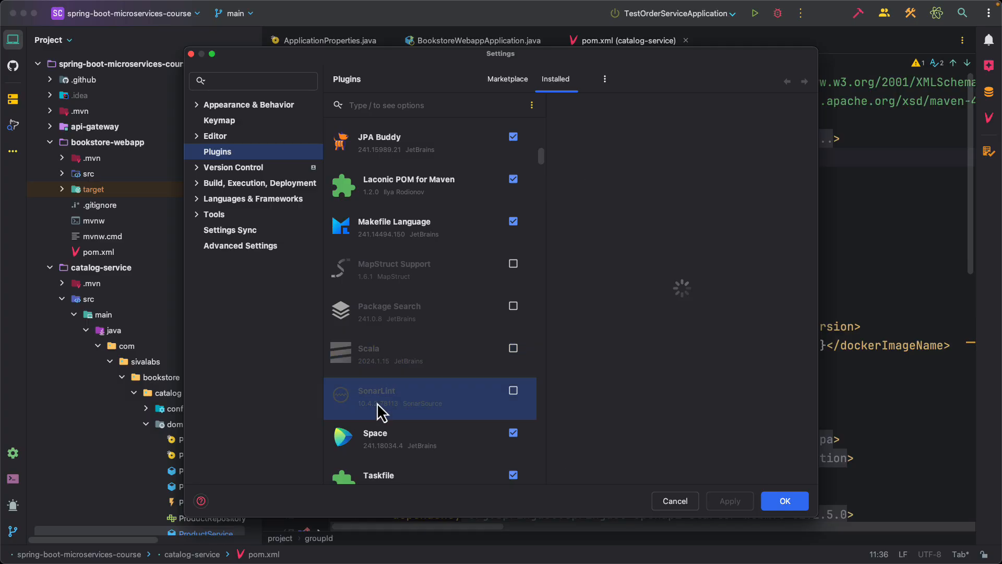
{"action": "left_click", "coordinate": [377, 394]}
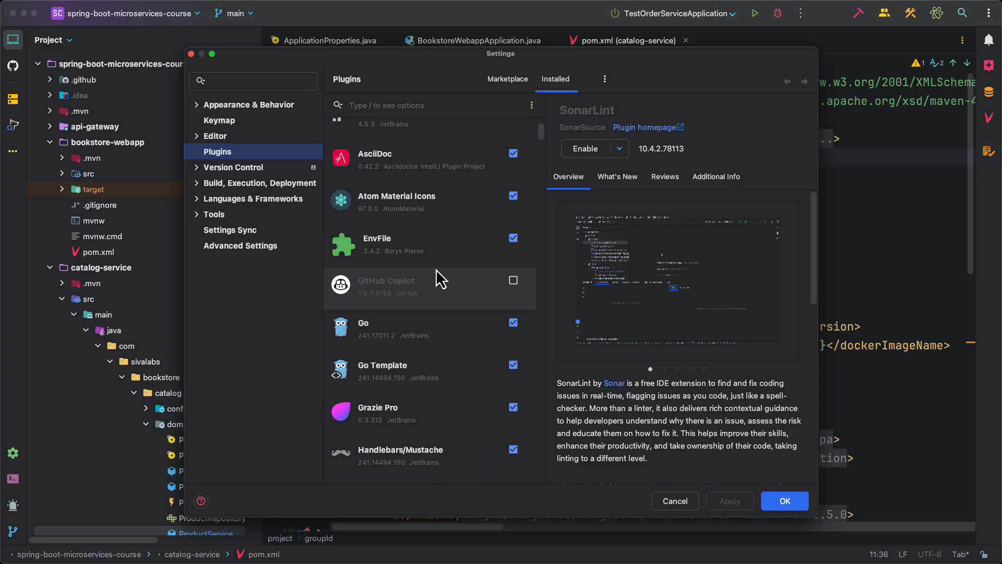
{"action": "mouse_move", "coordinate": [677, 517]}
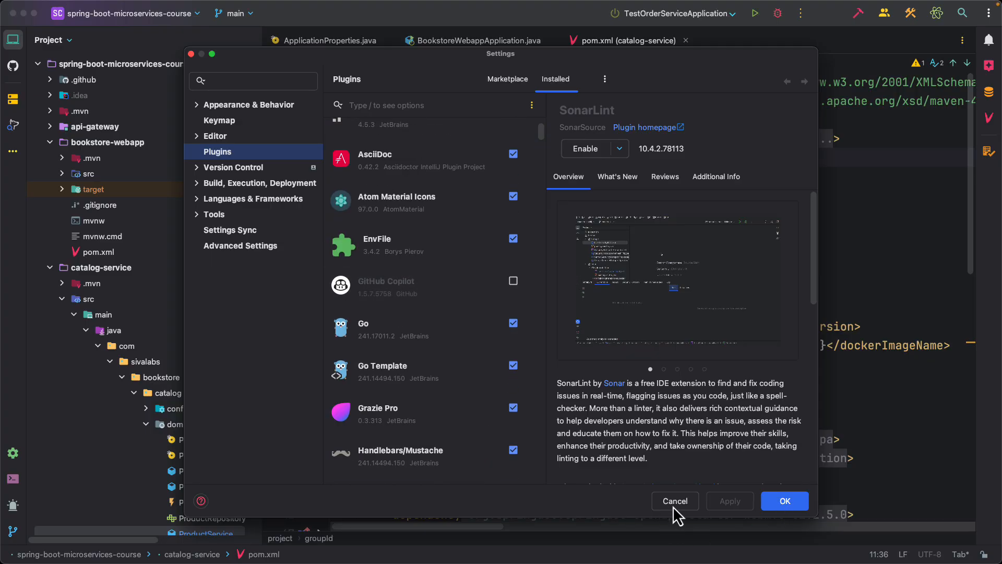
Cancel the Settings dialog and bring up the Theme quick list over pom.xml.
{"action": "left_click", "coordinate": [674, 500]}
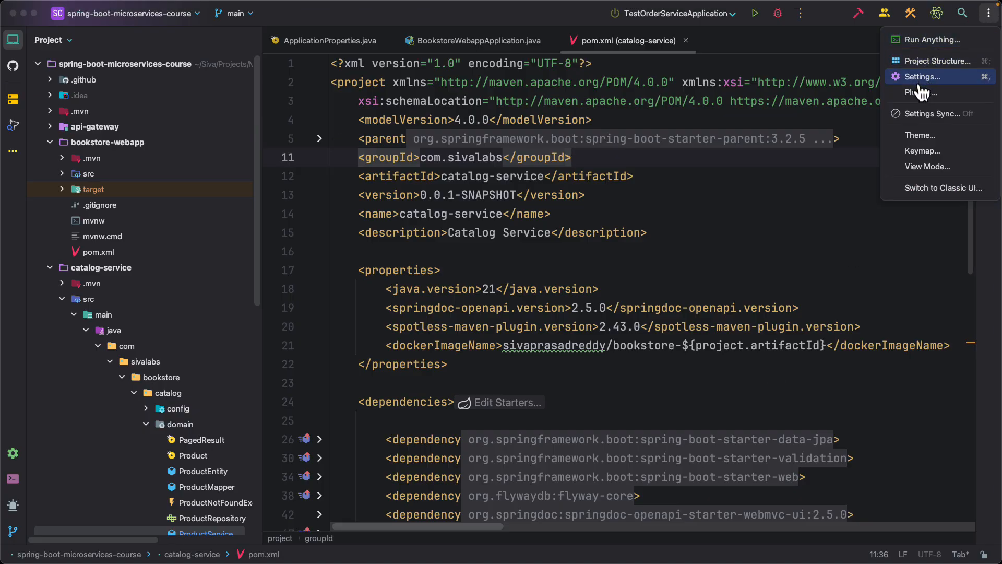
{"action": "left_click", "coordinate": [921, 135]}
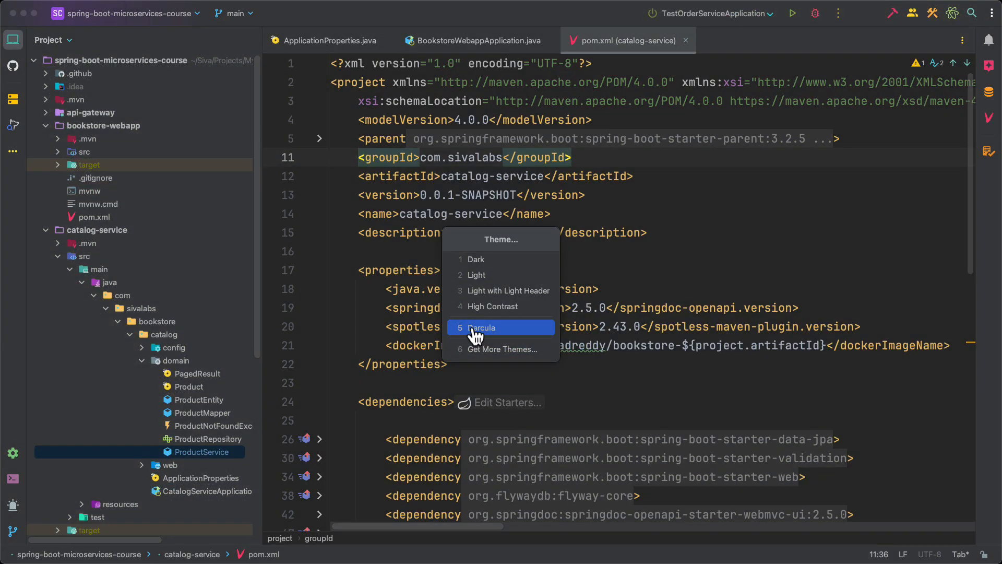
{"action": "mouse_move", "coordinate": [471, 327]}
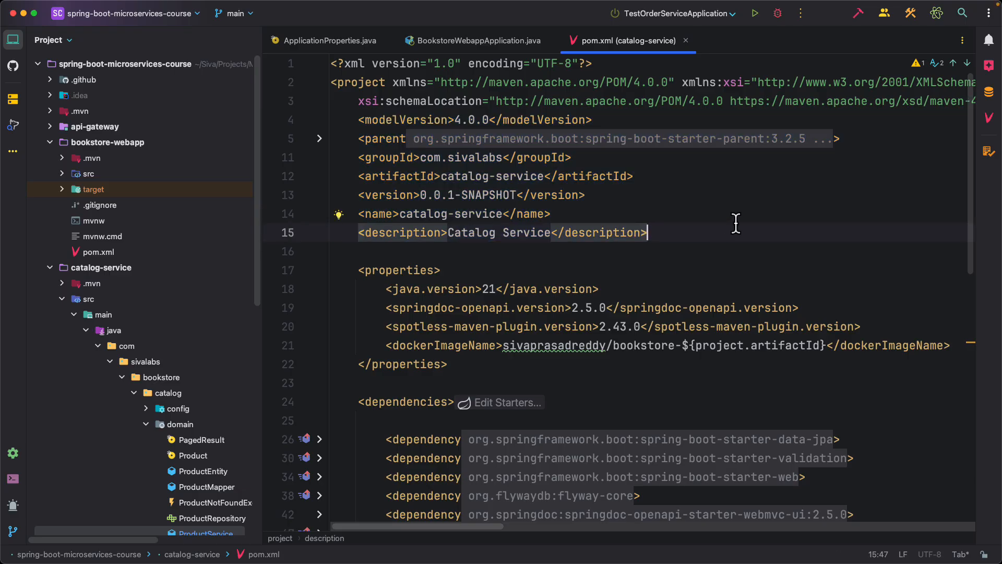
{"action": "mouse_move", "coordinate": [479, 274]}
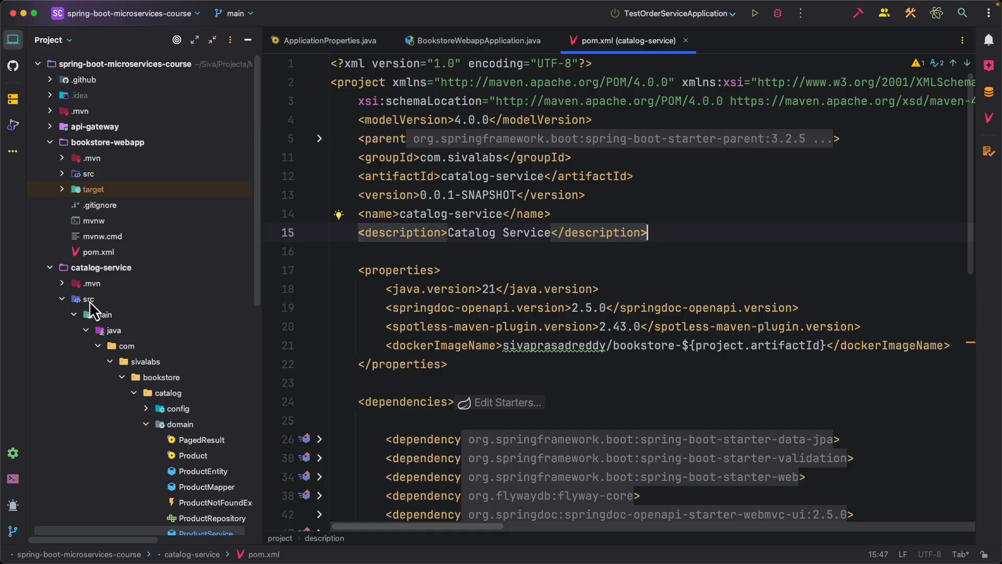
Collapse the catalog-service module in the Project tree to expose the other services.
{"action": "left_click", "coordinate": [62, 267]}
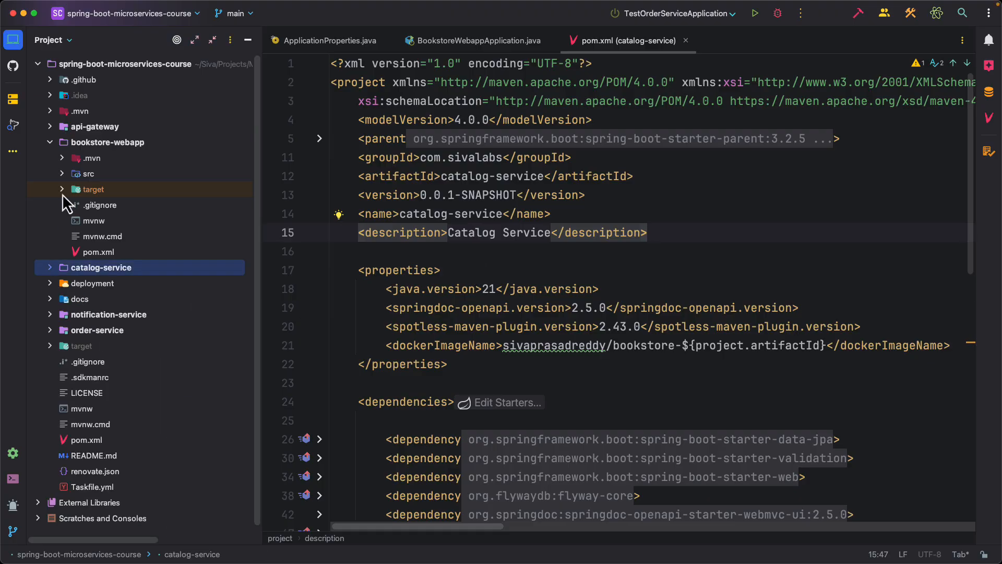